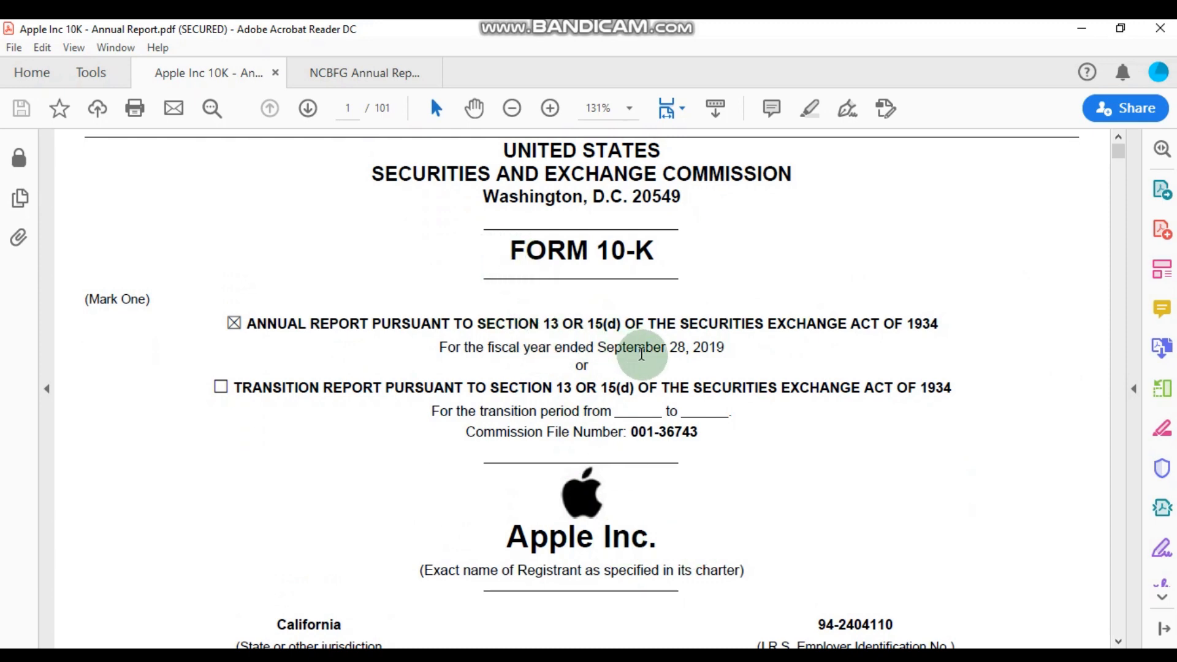
mouse_move(730, 354)
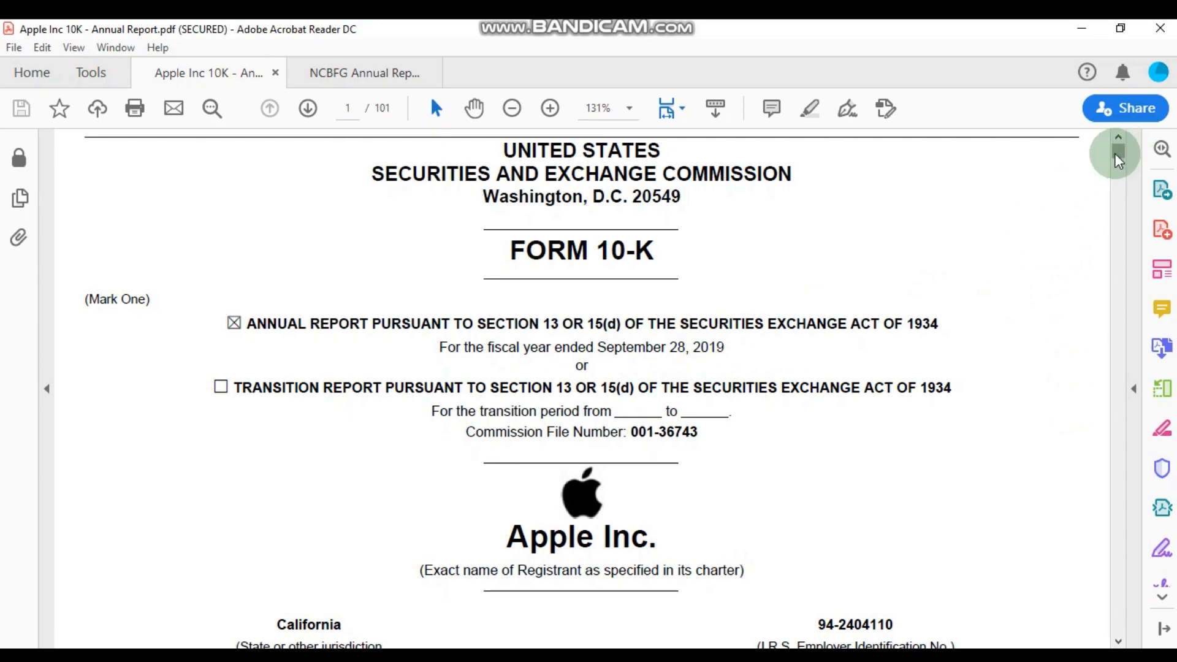
mouse_move(1065, 208)
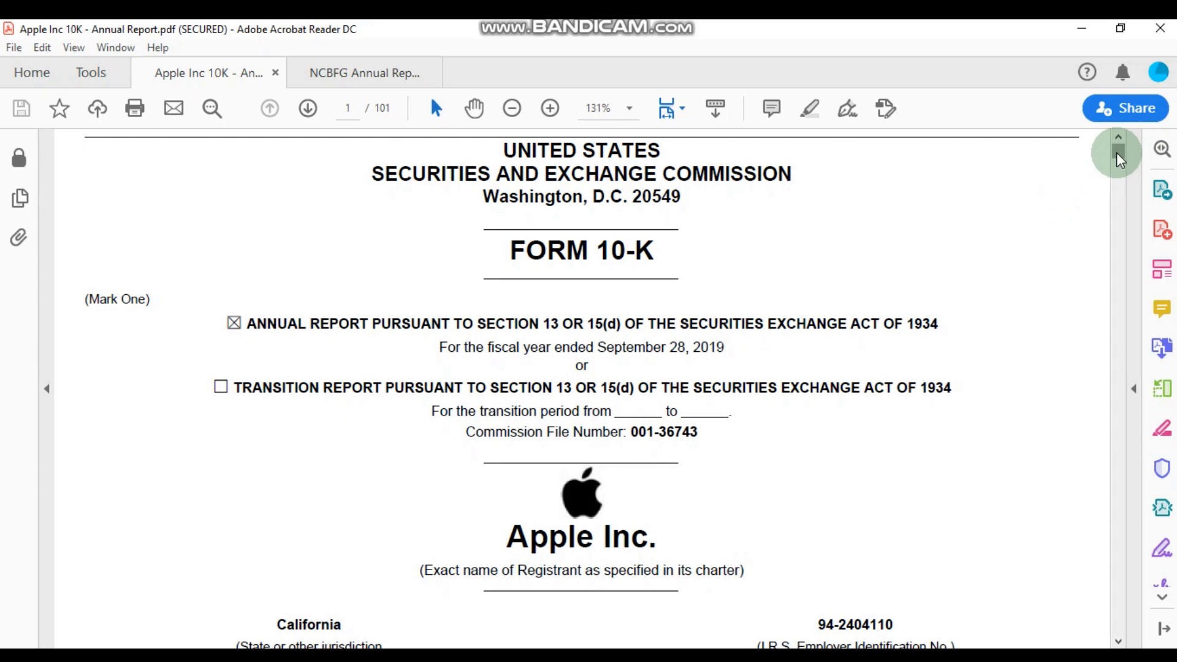
mouse_move(1120, 634)
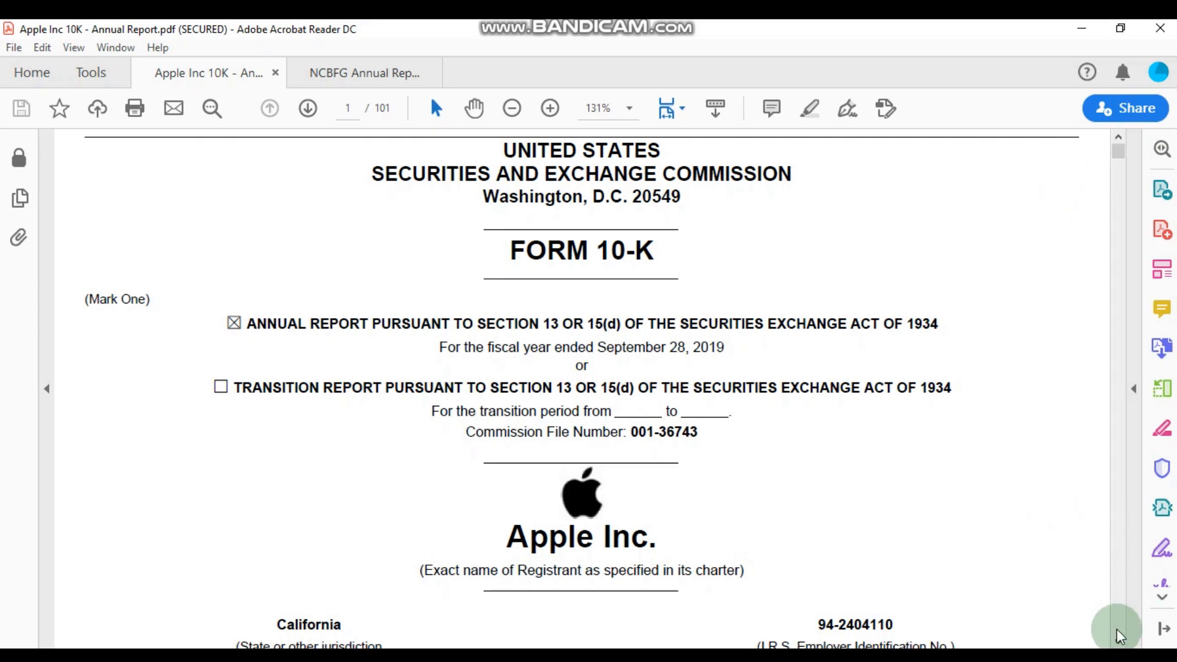
Step: Scroll from the 10-K cover page down to the Table of Contents on page 3
scroll("down", 3)
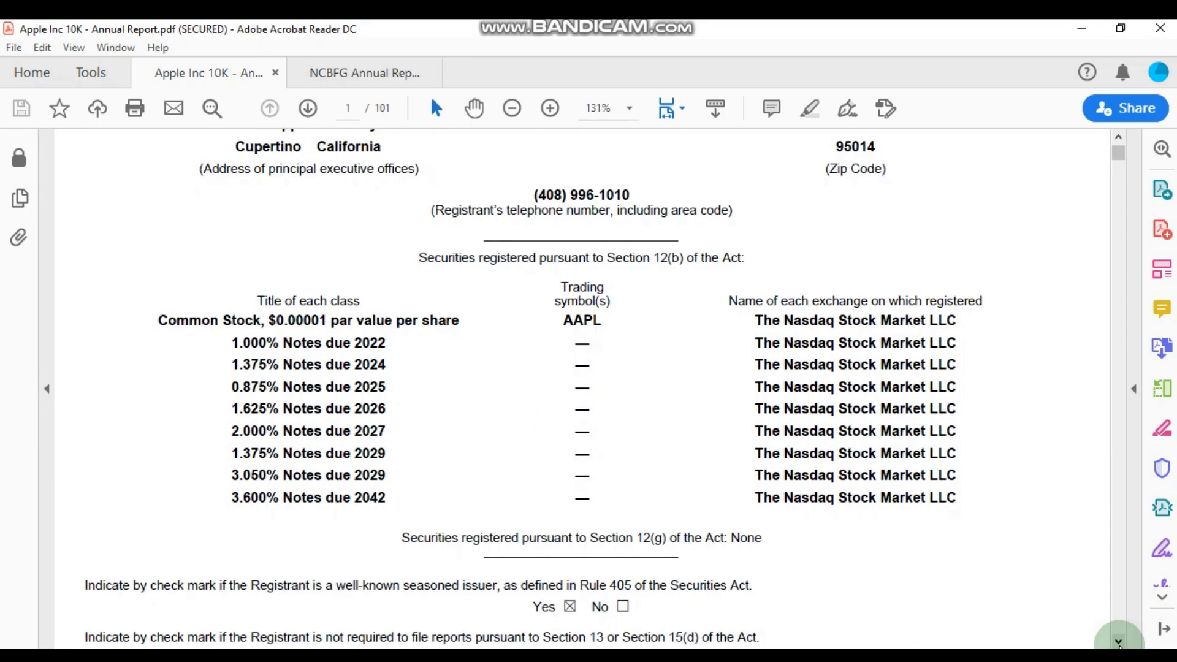
scroll("down", 3)
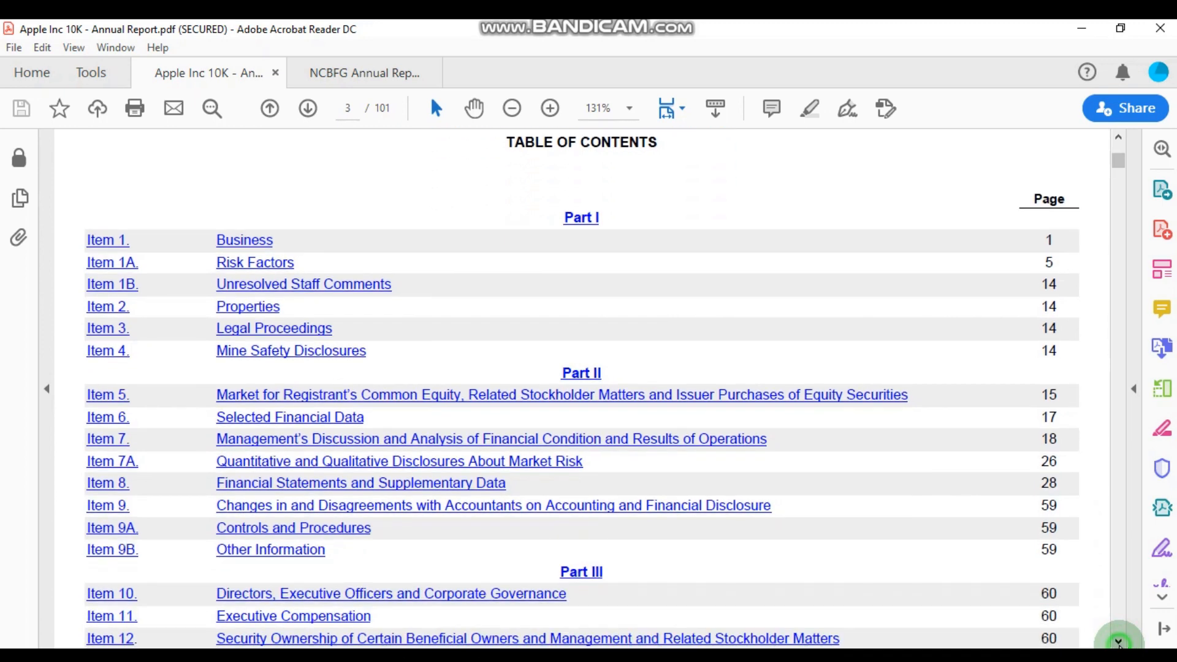
scroll("down", 3)
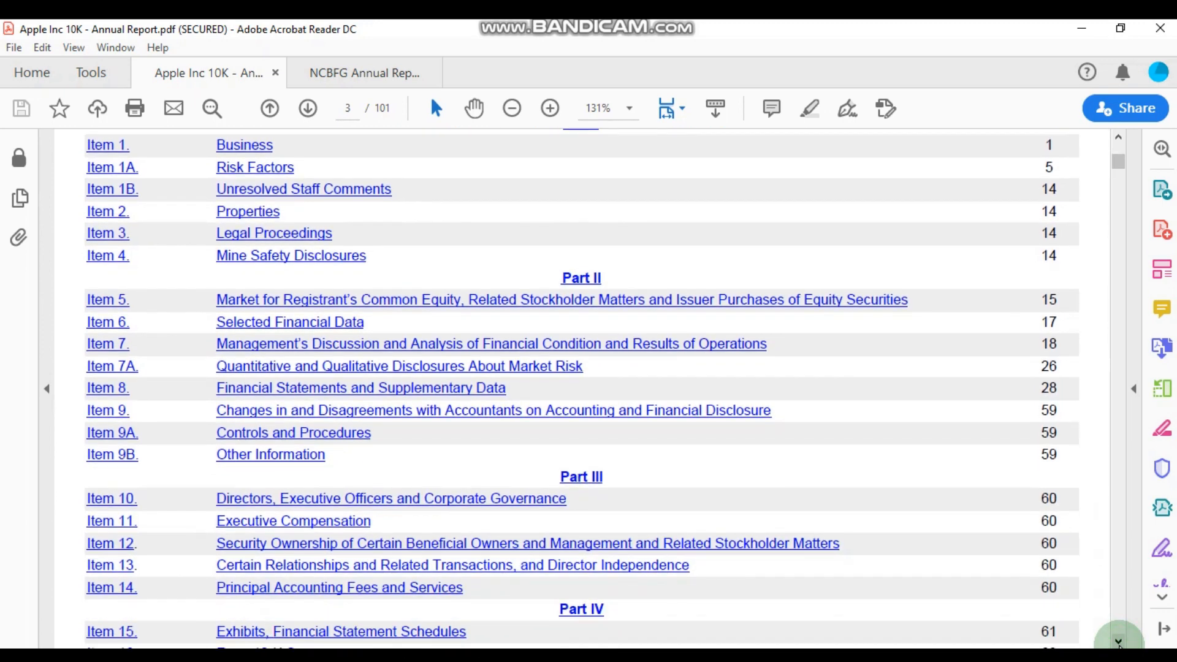
scroll("down", 3)
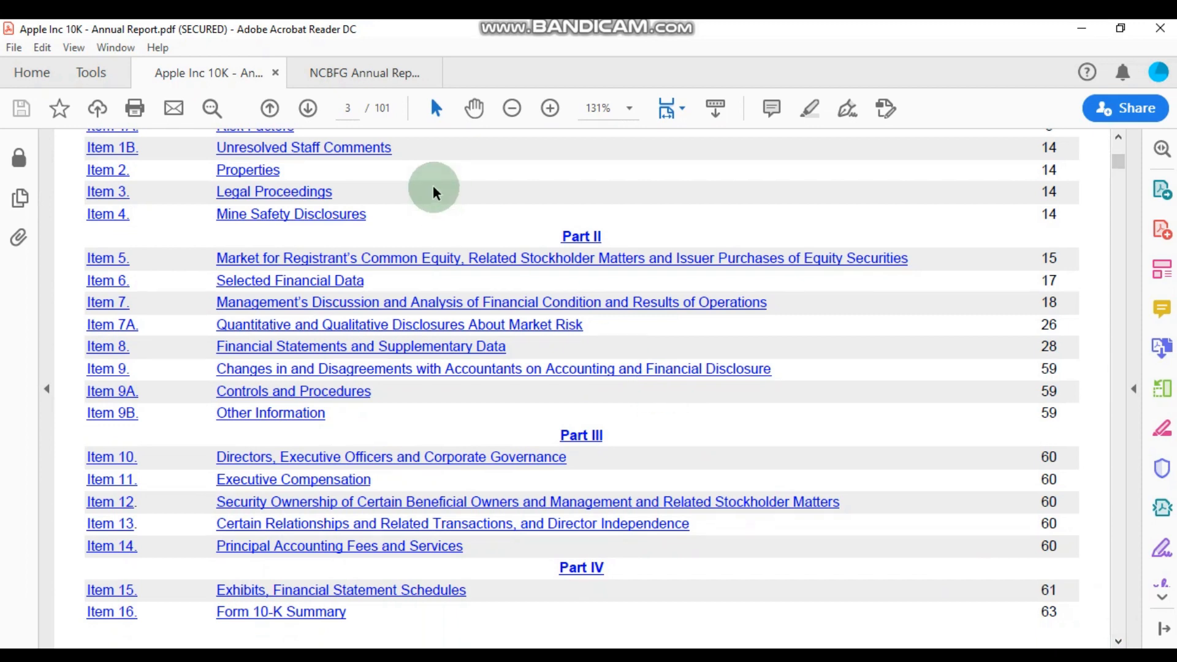
mouse_move(597, 227)
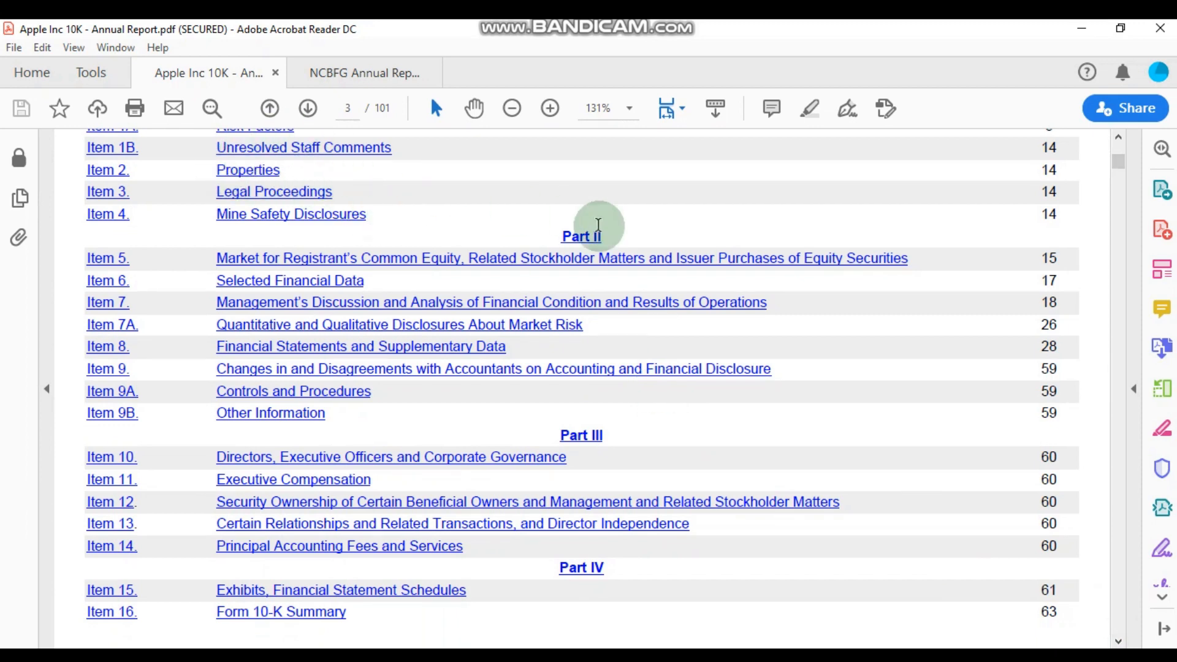
mouse_move(143, 345)
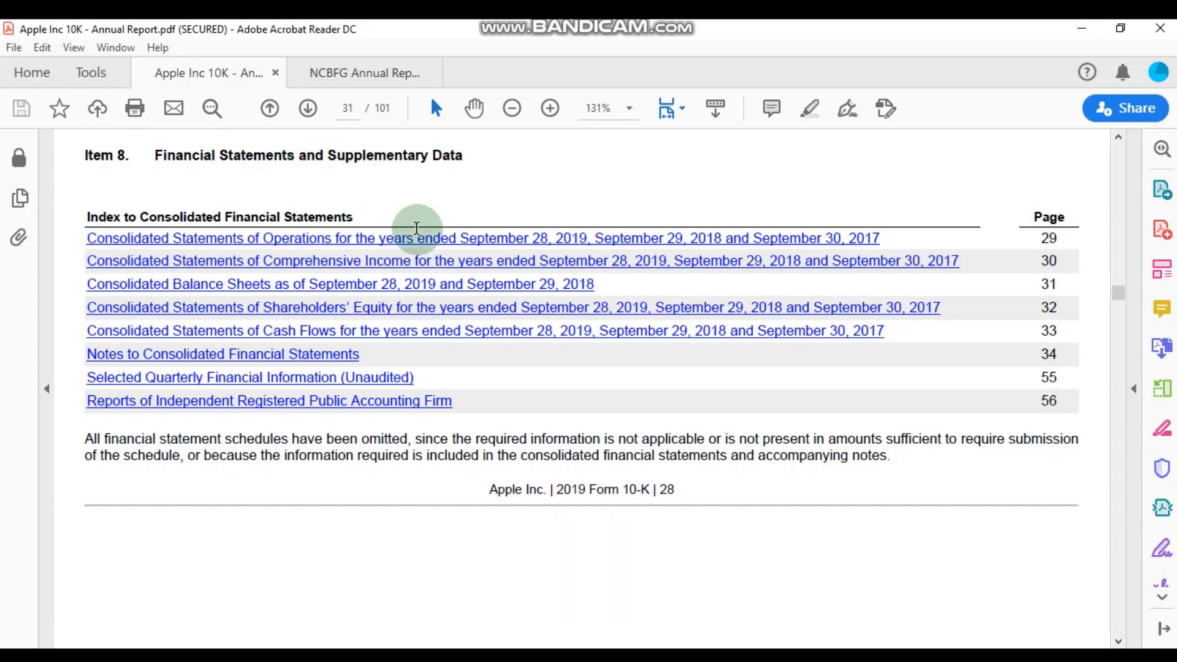
mouse_move(229, 263)
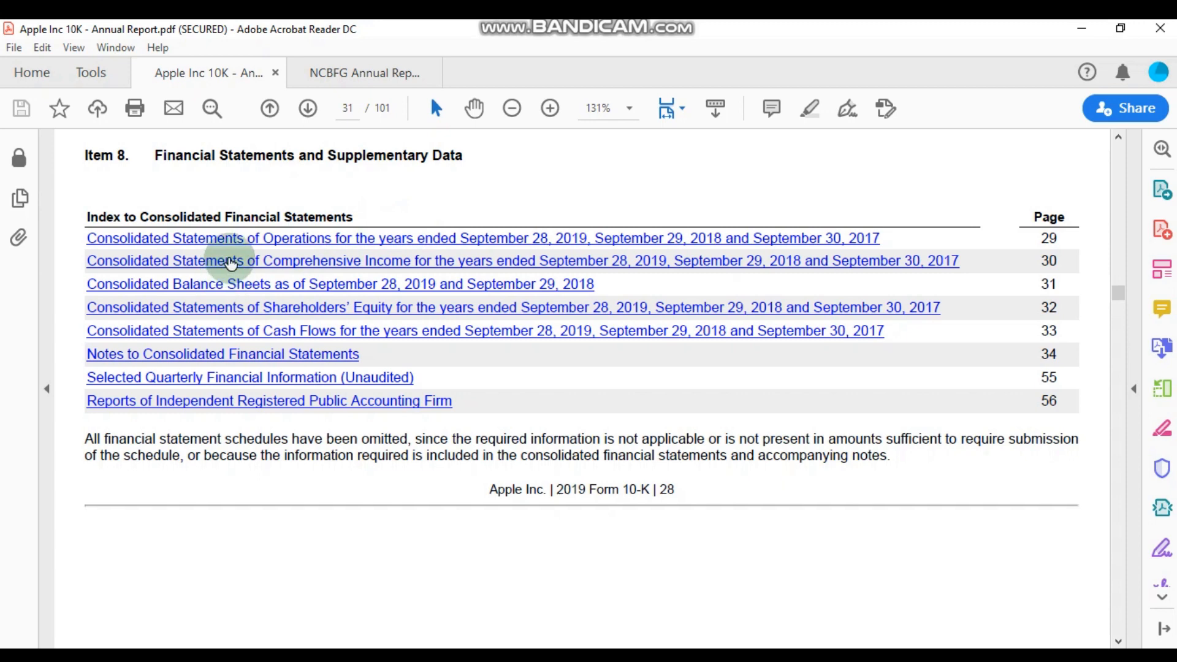
mouse_move(171, 246)
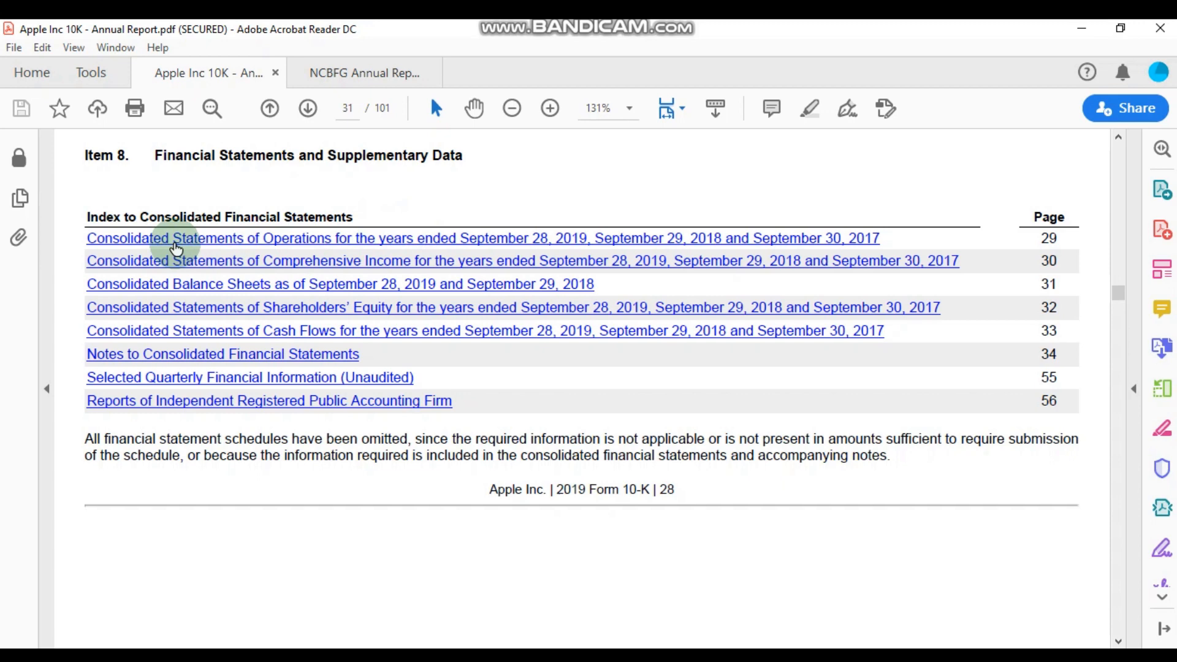
mouse_move(271, 248)
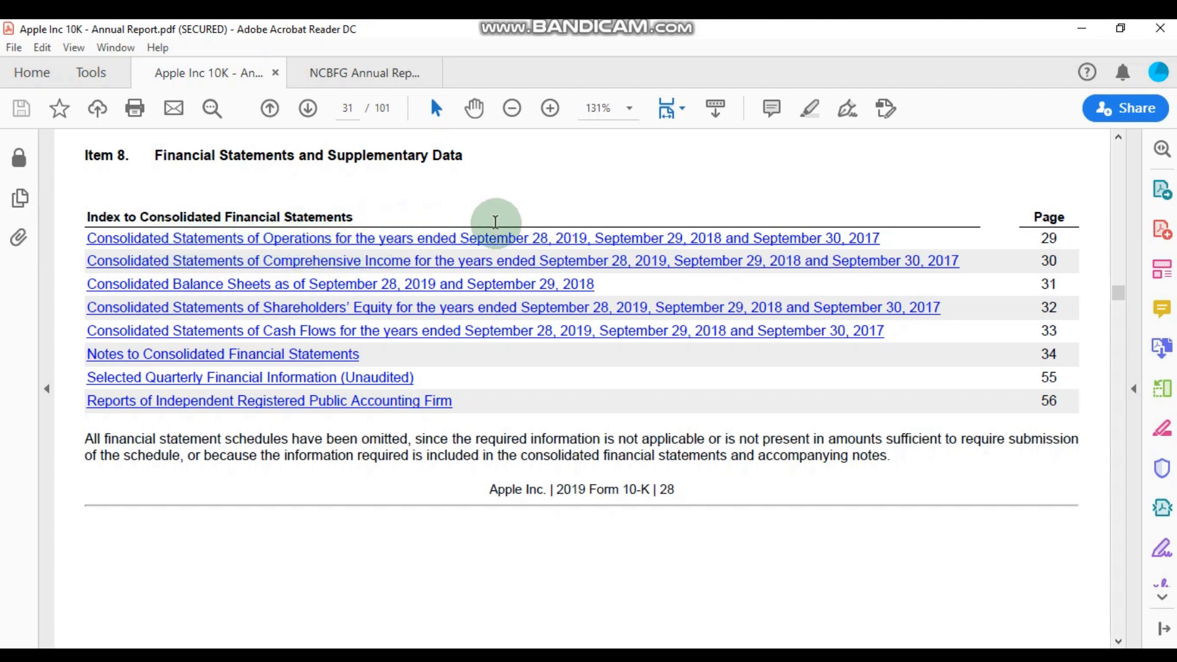
mouse_move(575, 247)
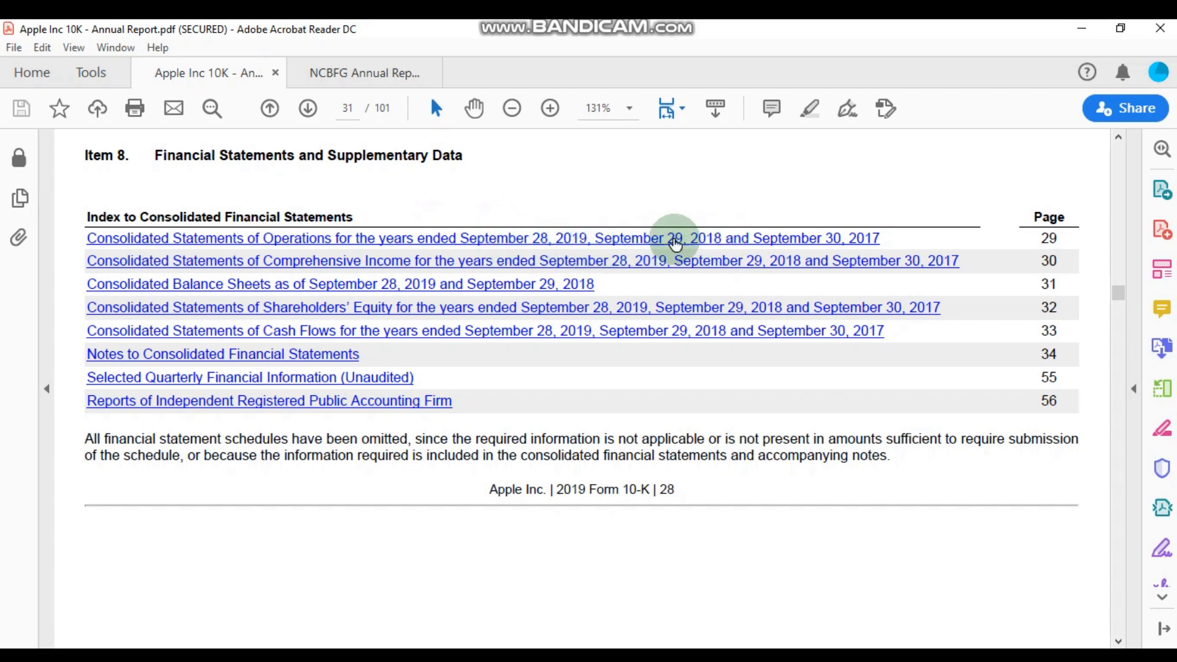
mouse_move(836, 246)
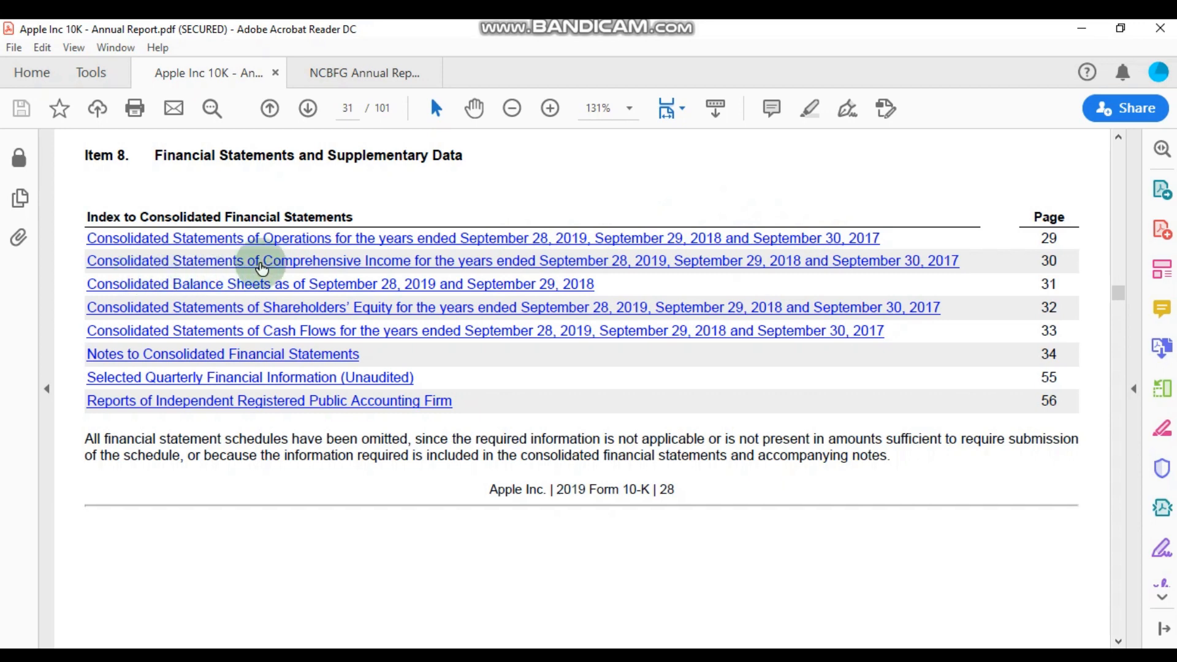
mouse_move(397, 268)
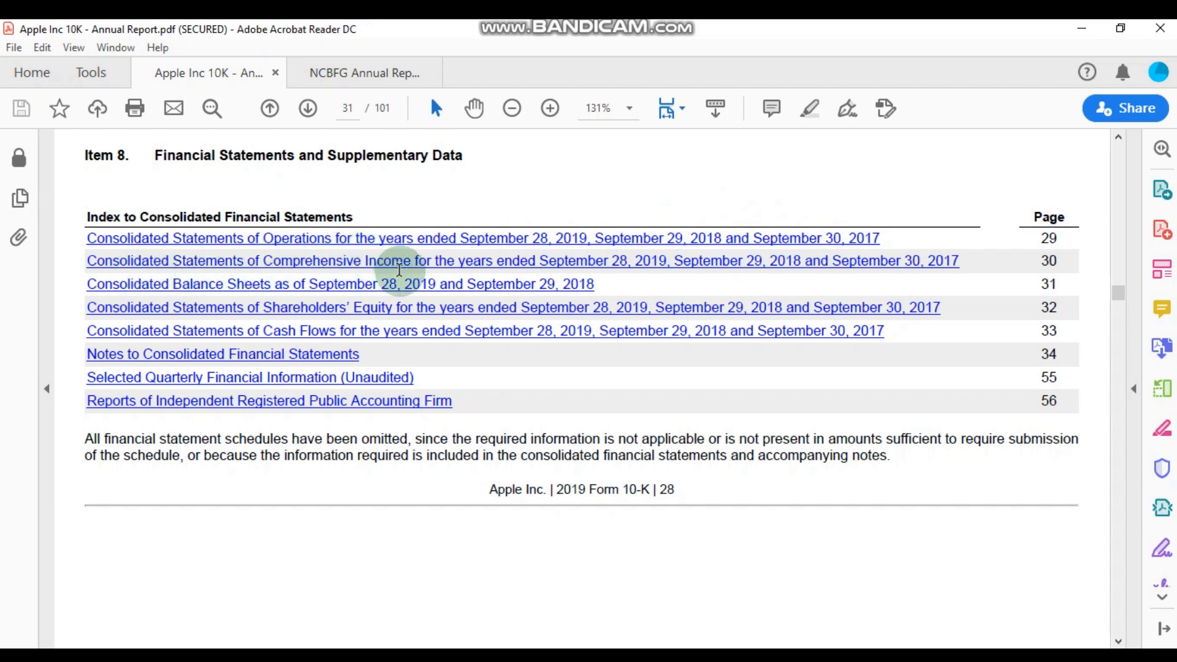
mouse_move(596, 263)
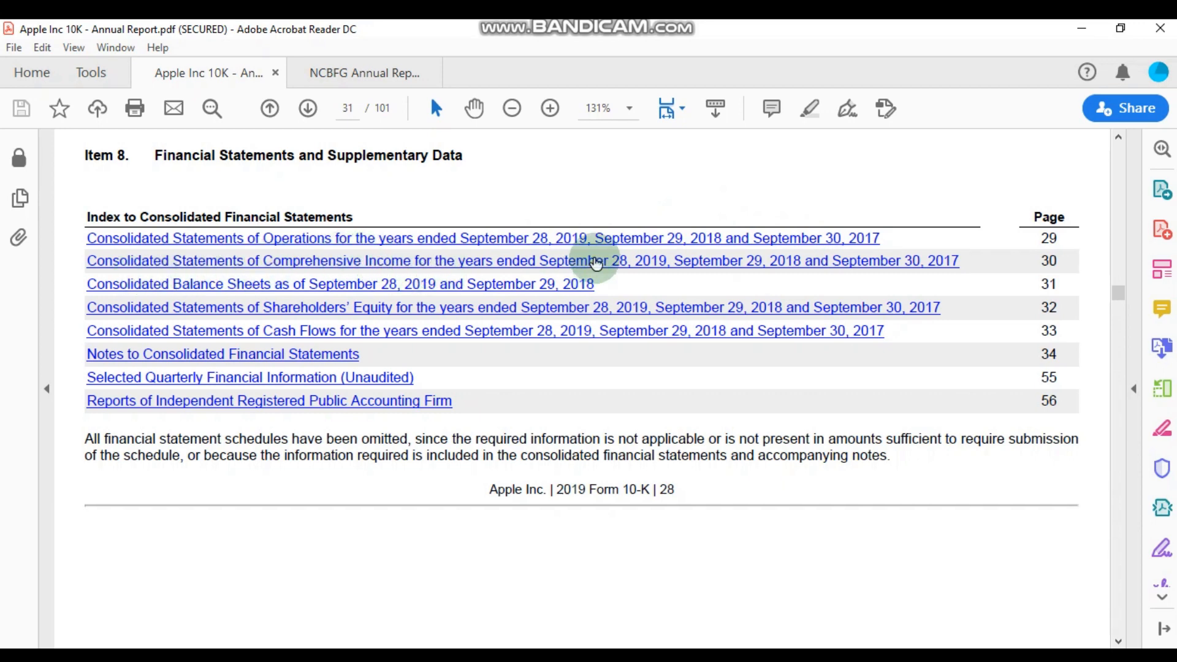
mouse_move(122, 293)
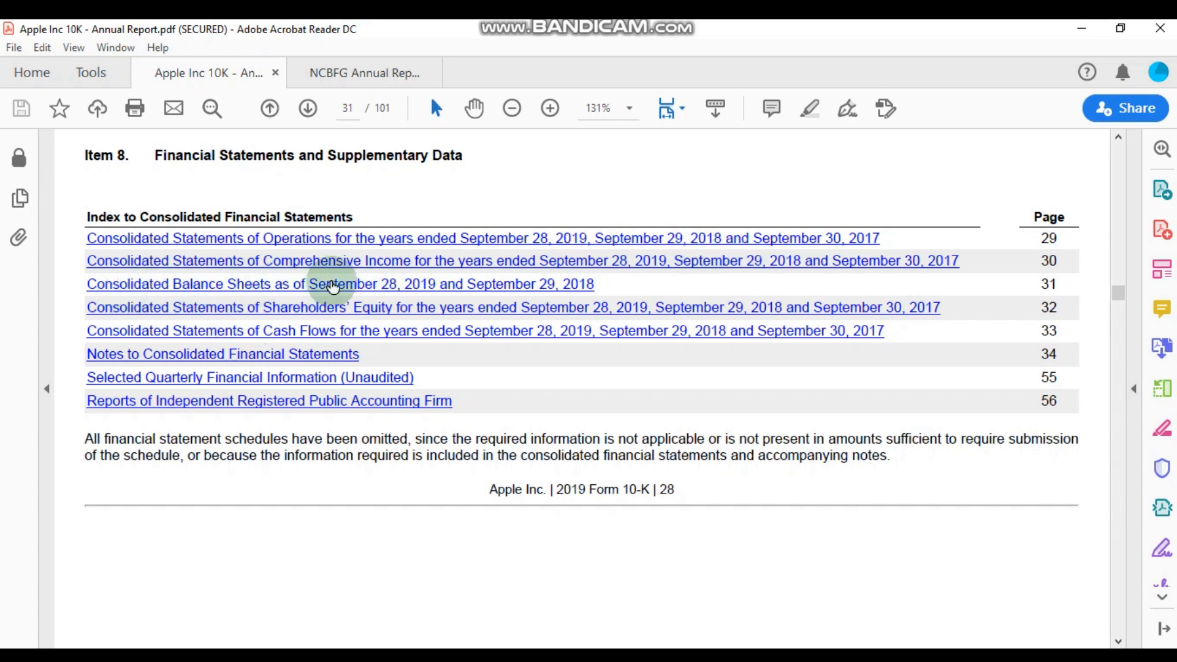
mouse_move(451, 288)
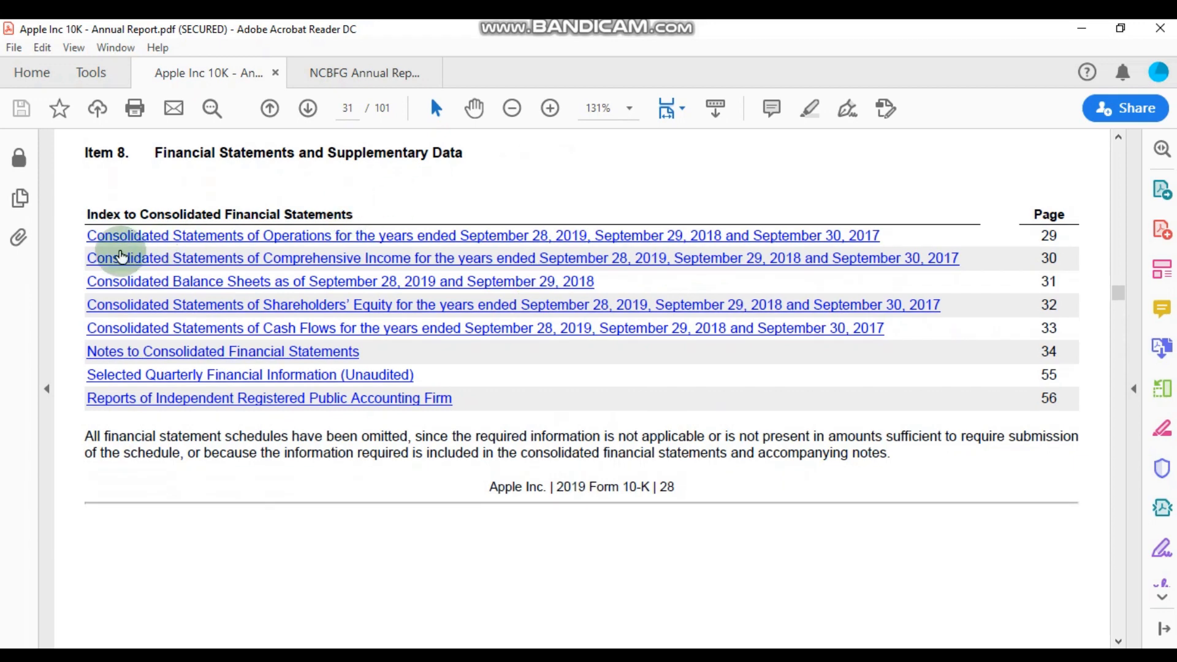
mouse_move(412, 263)
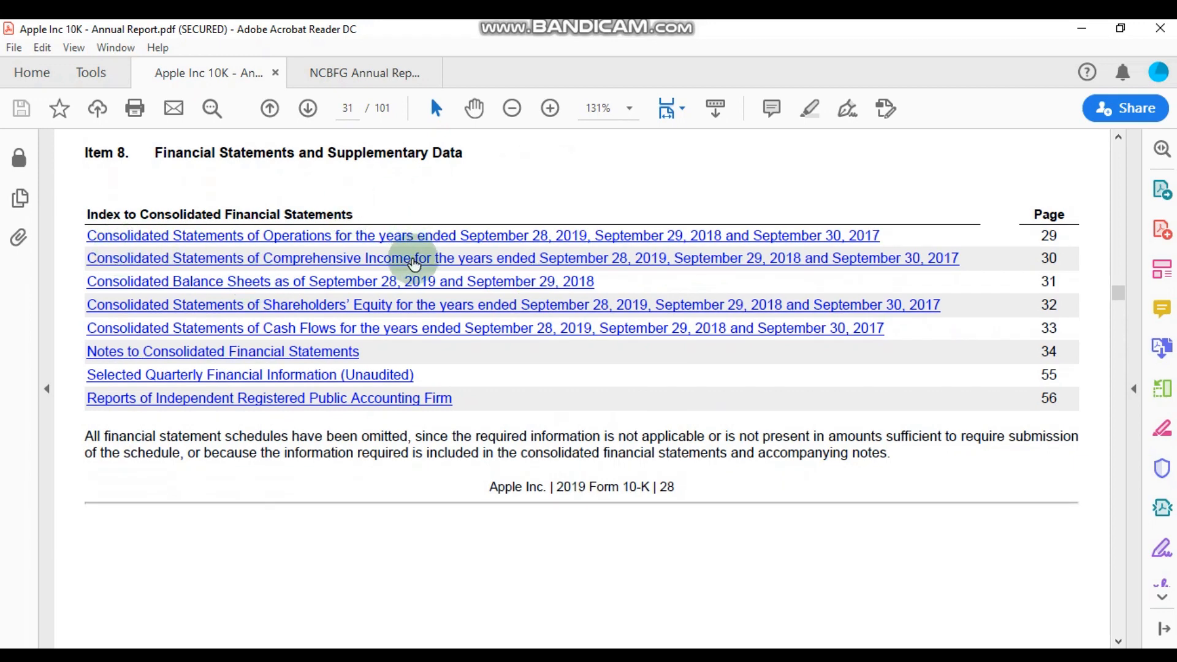
mouse_move(146, 235)
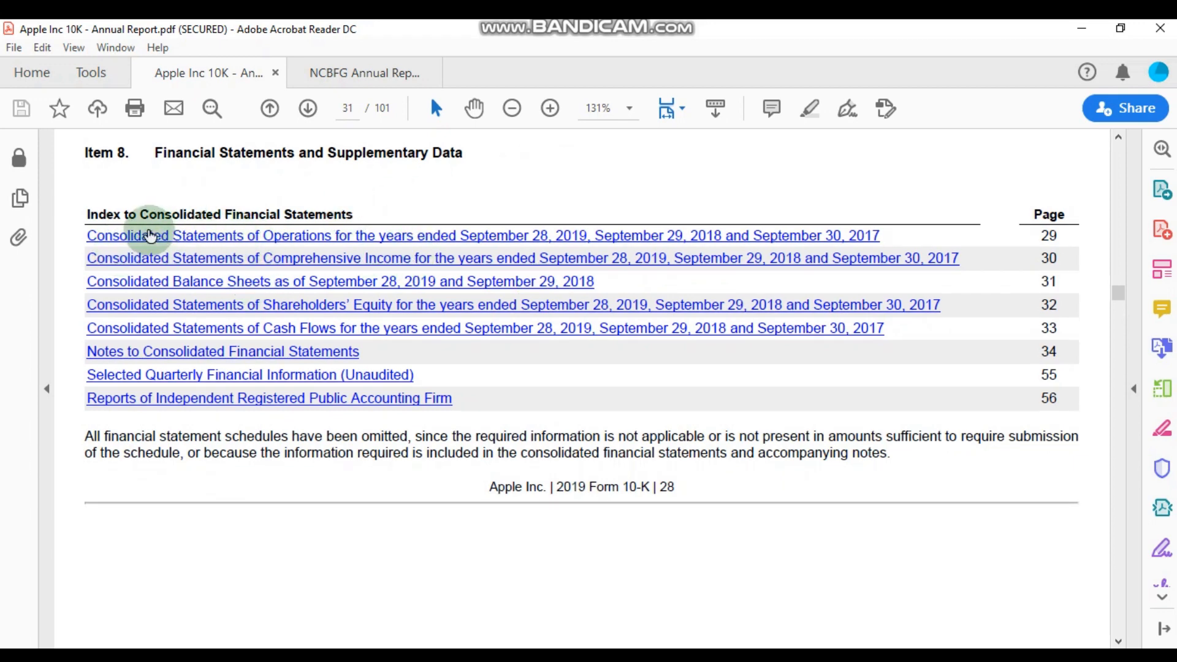
mouse_move(299, 240)
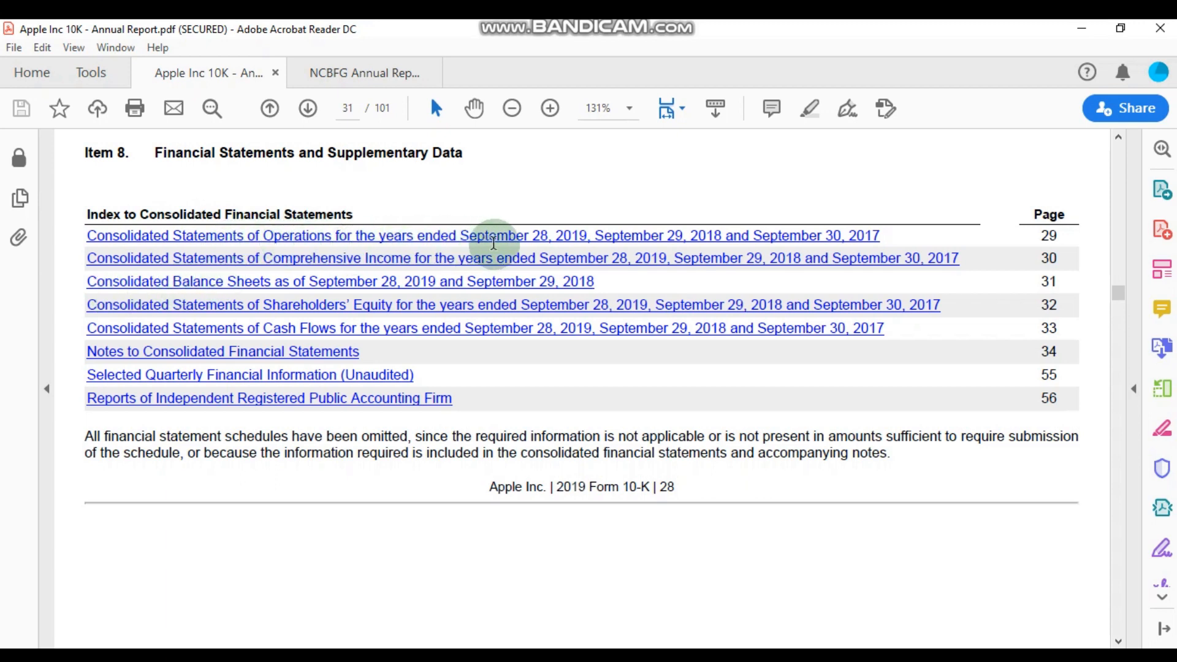
mouse_move(535, 241)
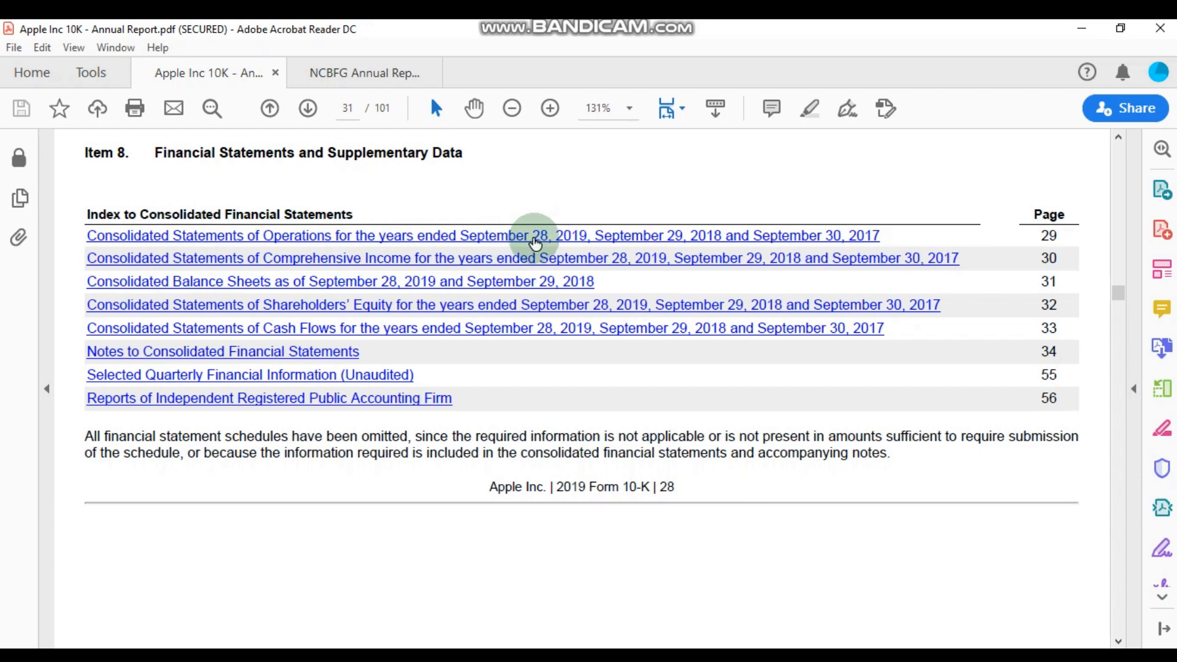
mouse_move(484, 243)
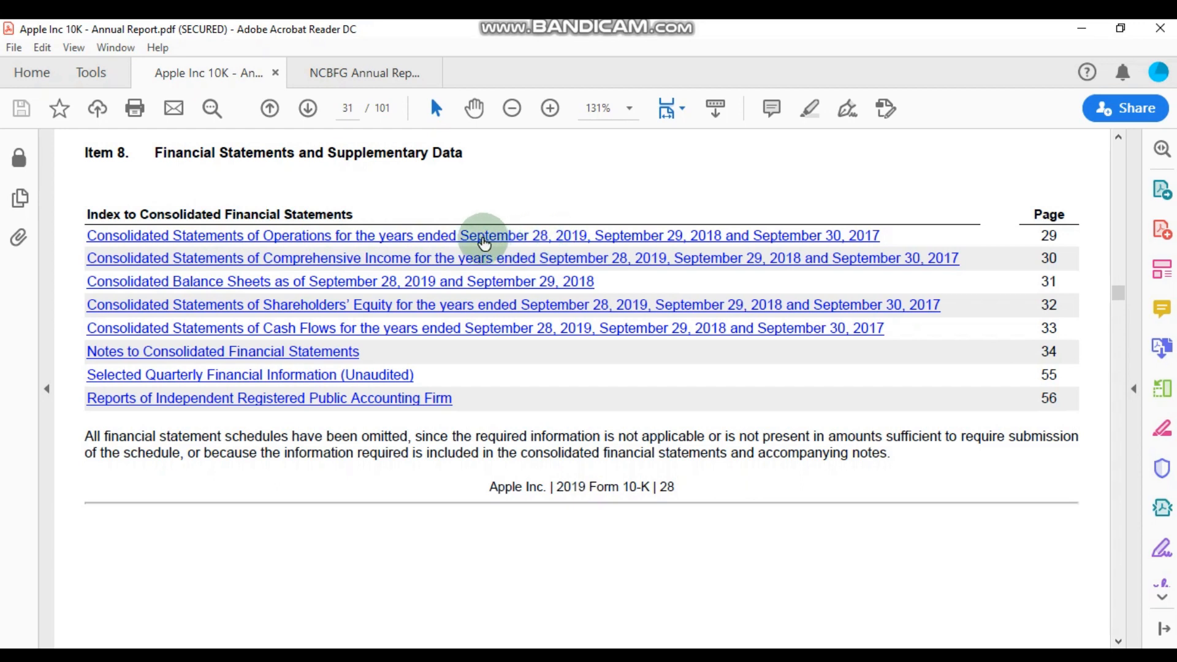
Step: Follow the Item 8 Financial Statements link to the Consolidated Statements of Operations
left_click(481, 235)
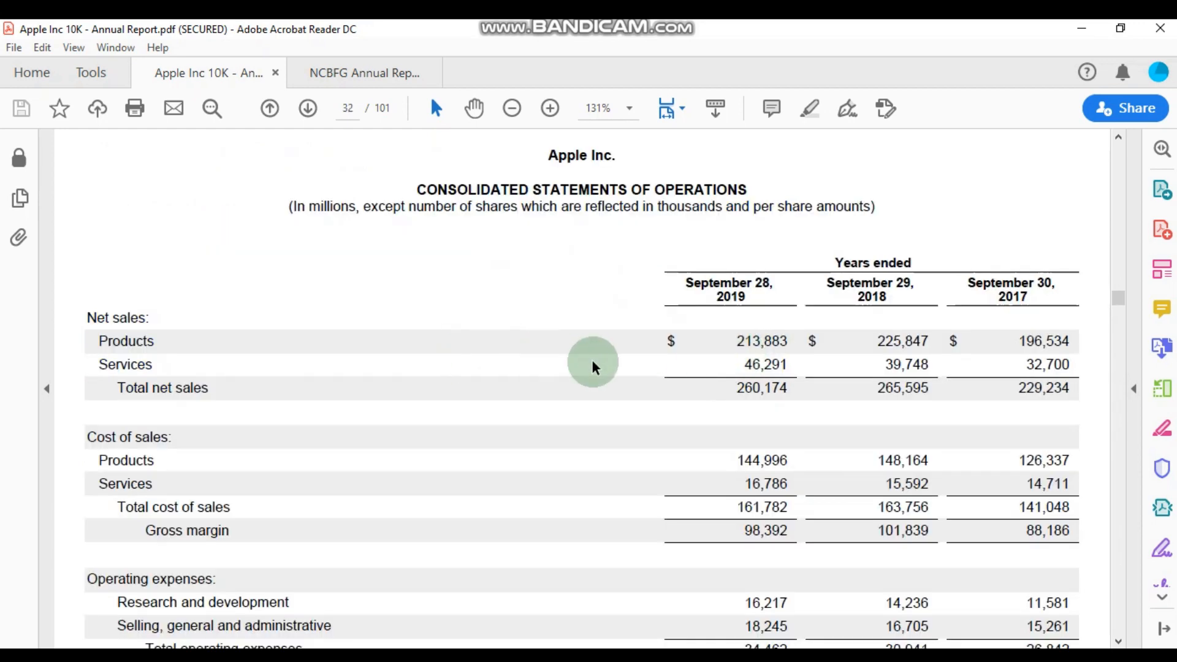
mouse_move(161, 318)
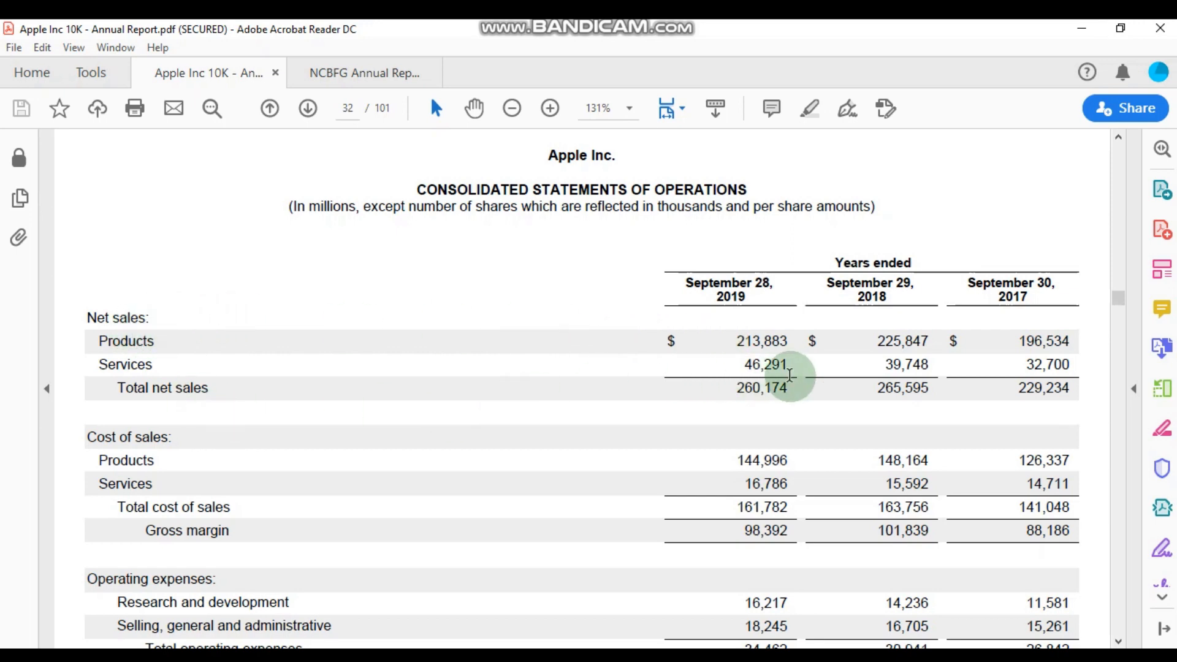
mouse_move(762, 395)
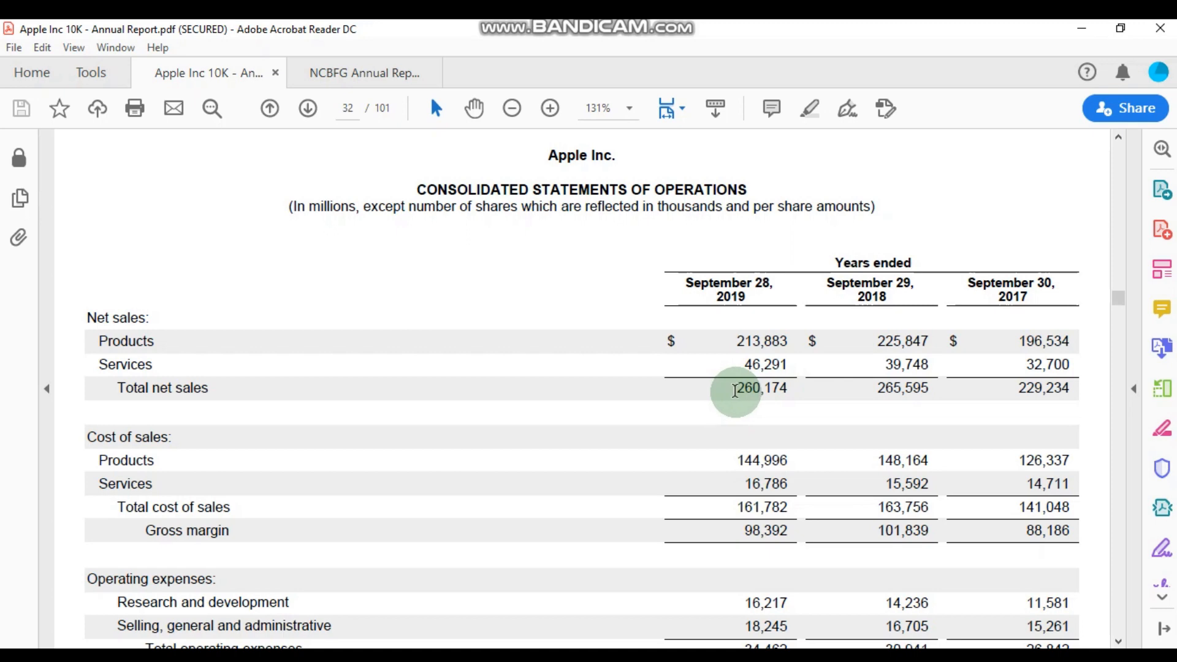
double_click(760, 388)
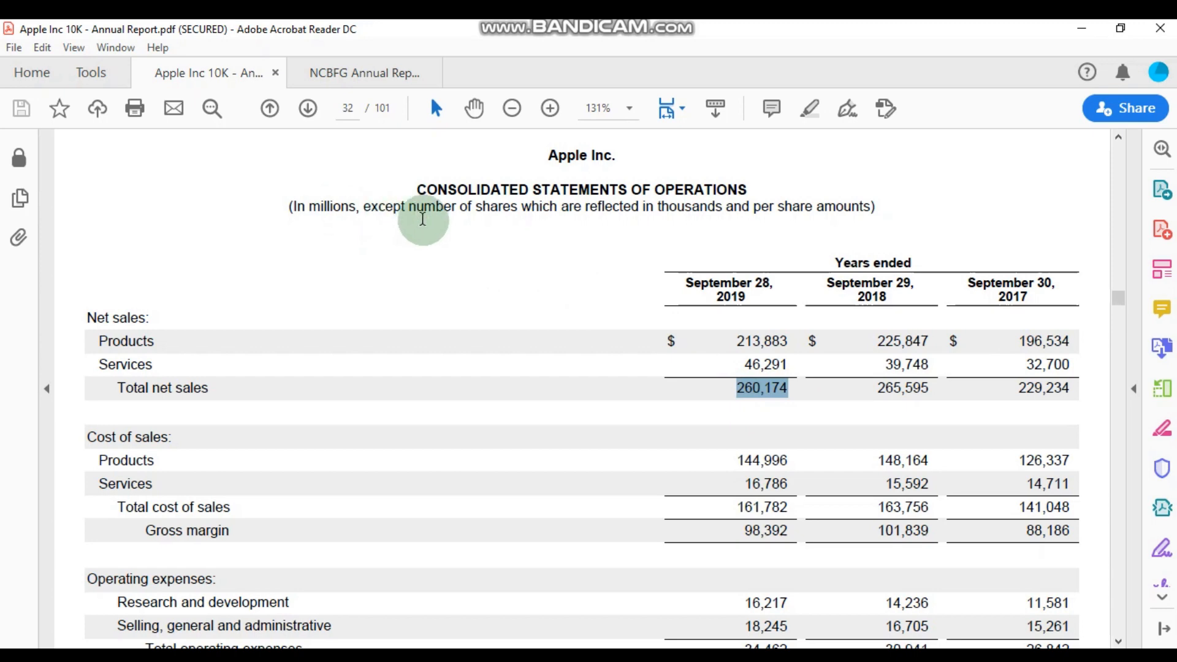
mouse_move(334, 218)
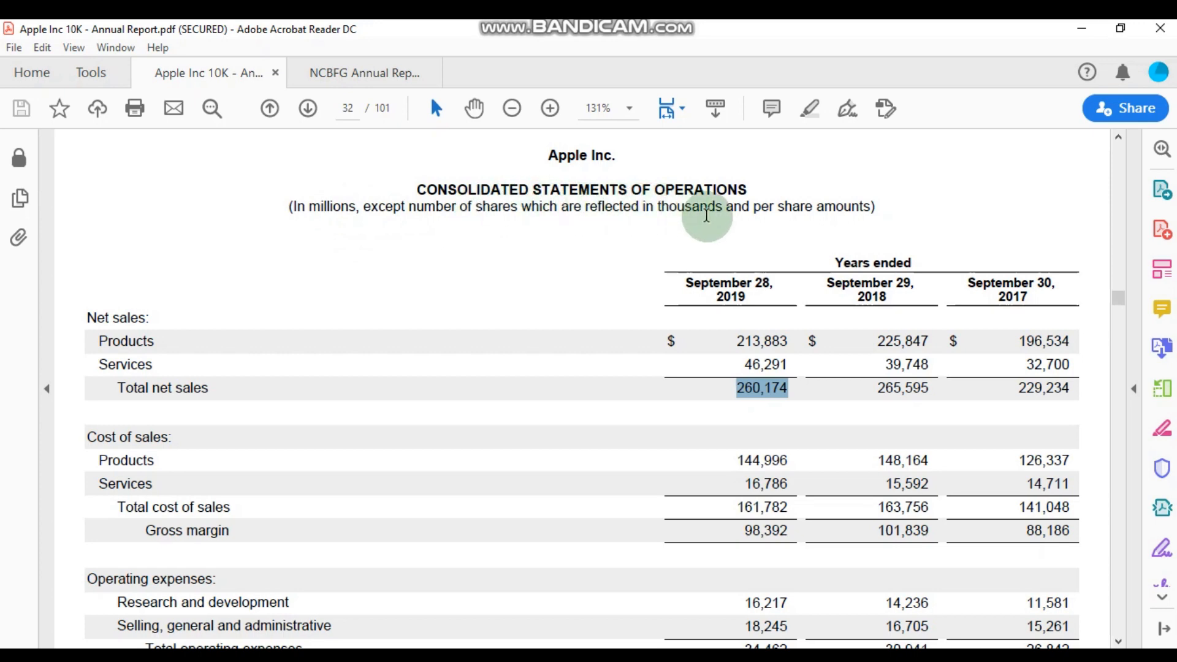
mouse_move(953, 231)
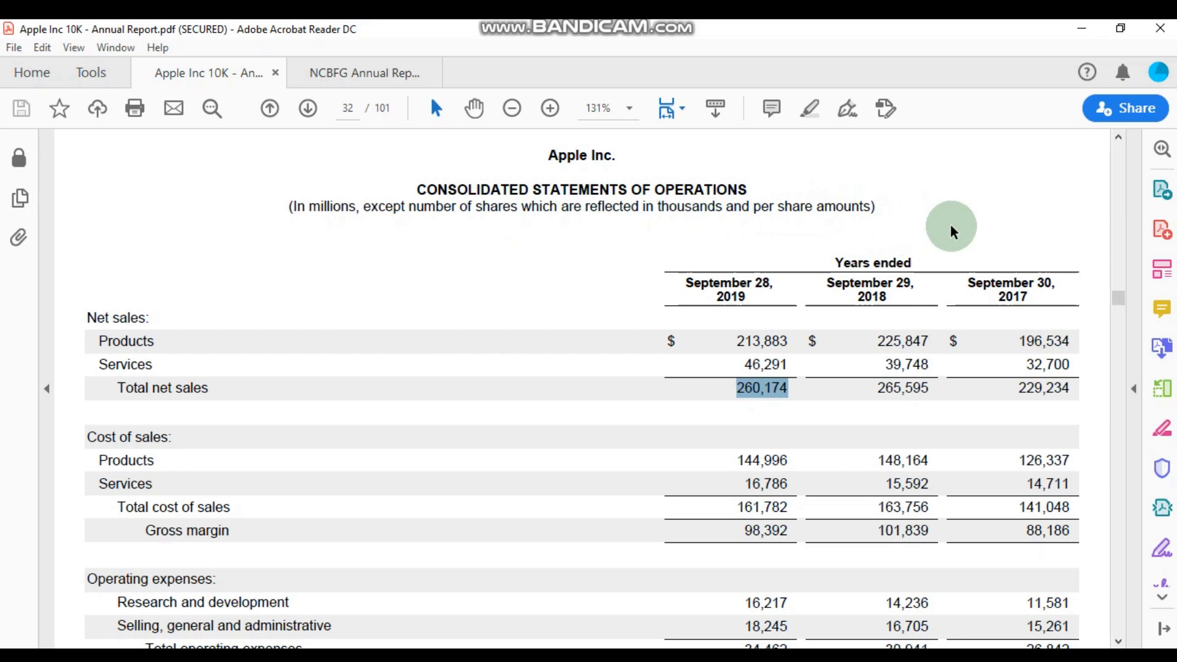
scroll("down", 3)
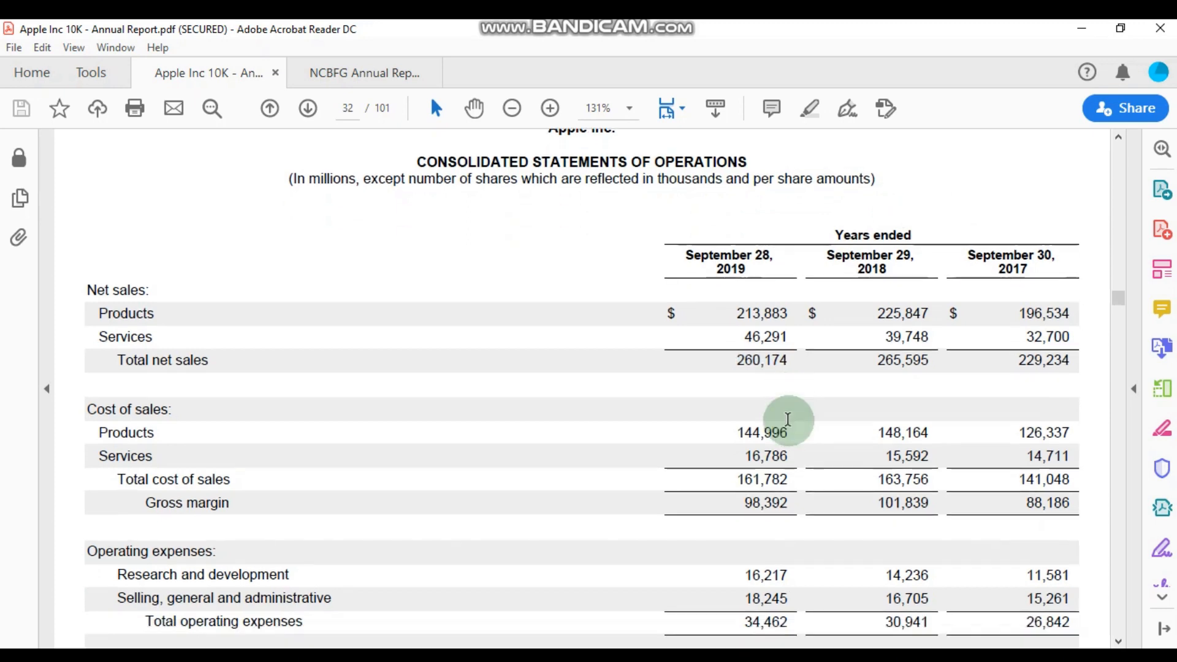
Step: Scroll down to the EPS and share count rows and select the 2019 net income of 55,256
scroll("down", 3)
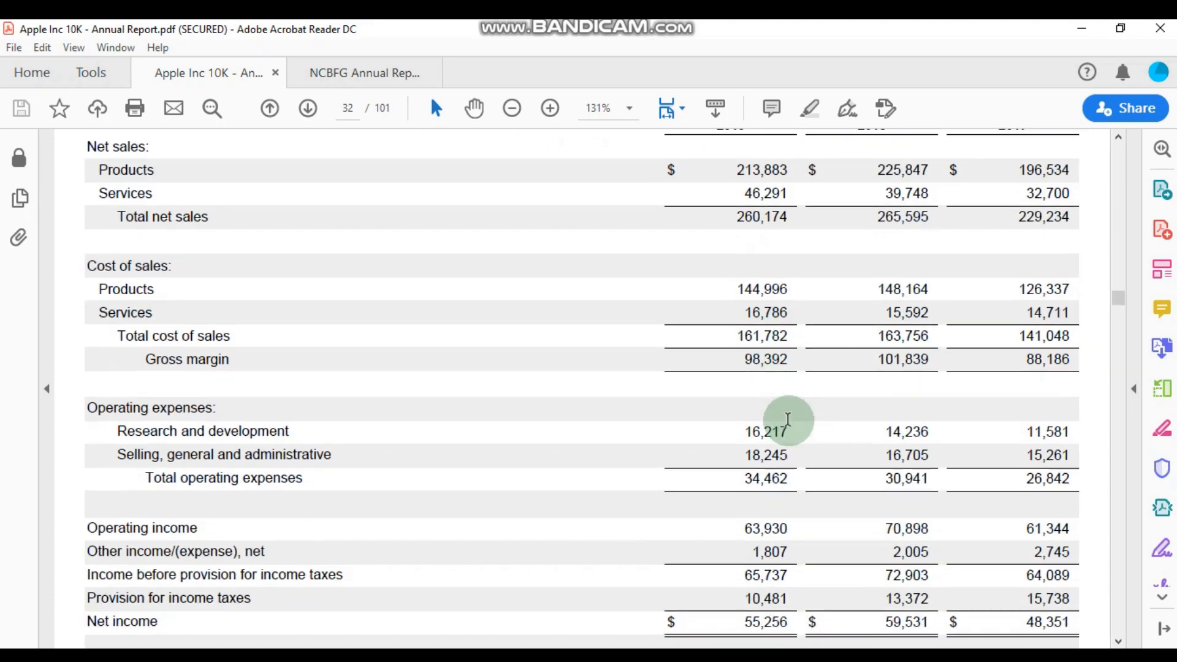
scroll("down", 3)
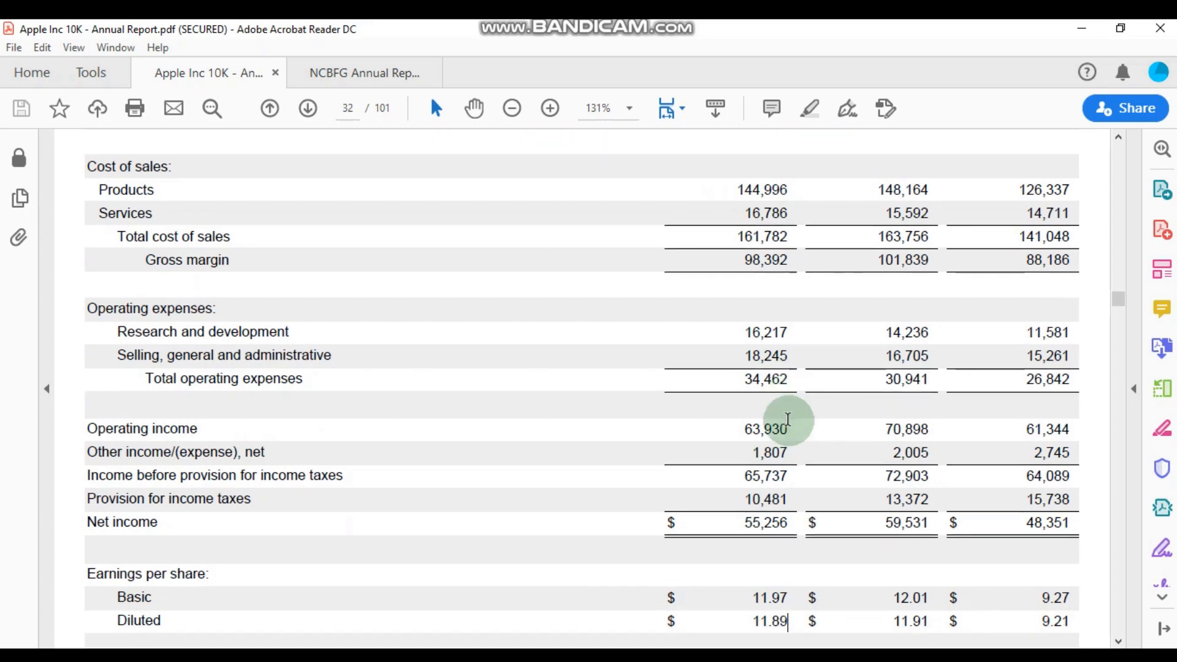
scroll("down", 3)
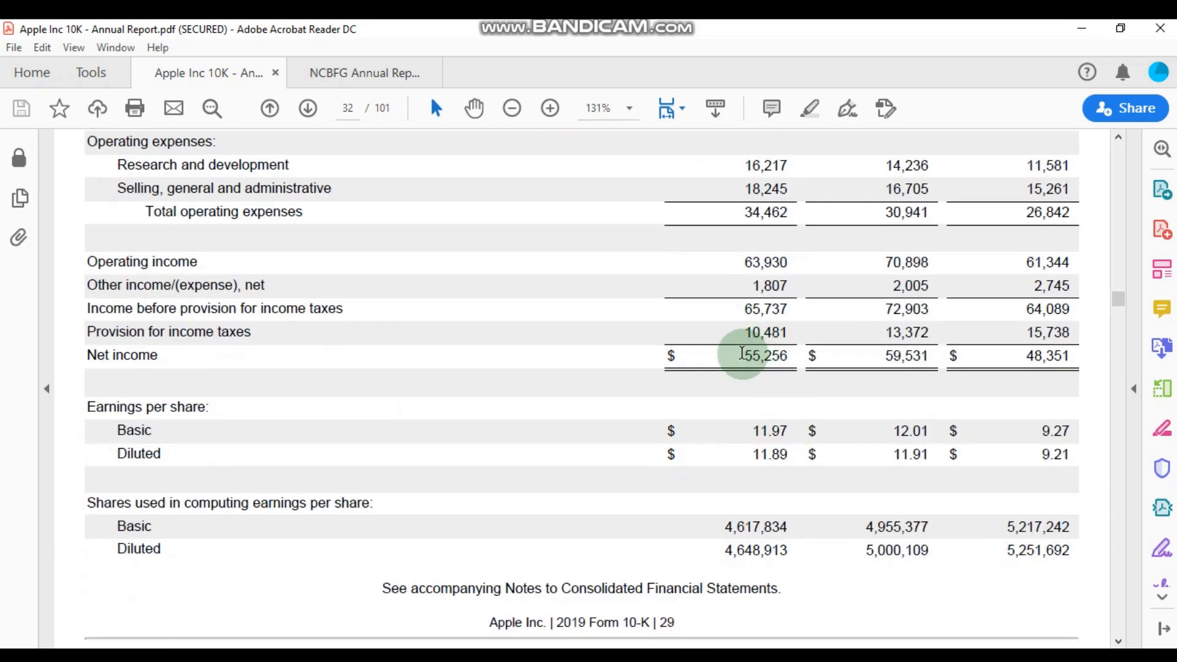
double_click(762, 355)
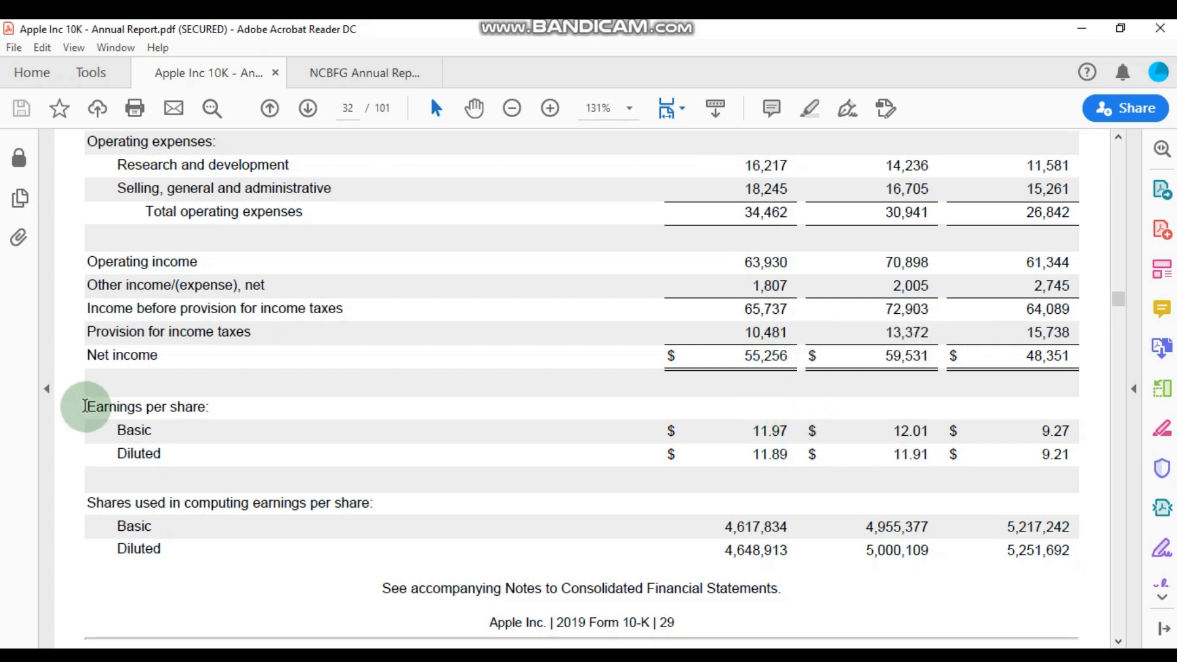
mouse_move(746, 416)
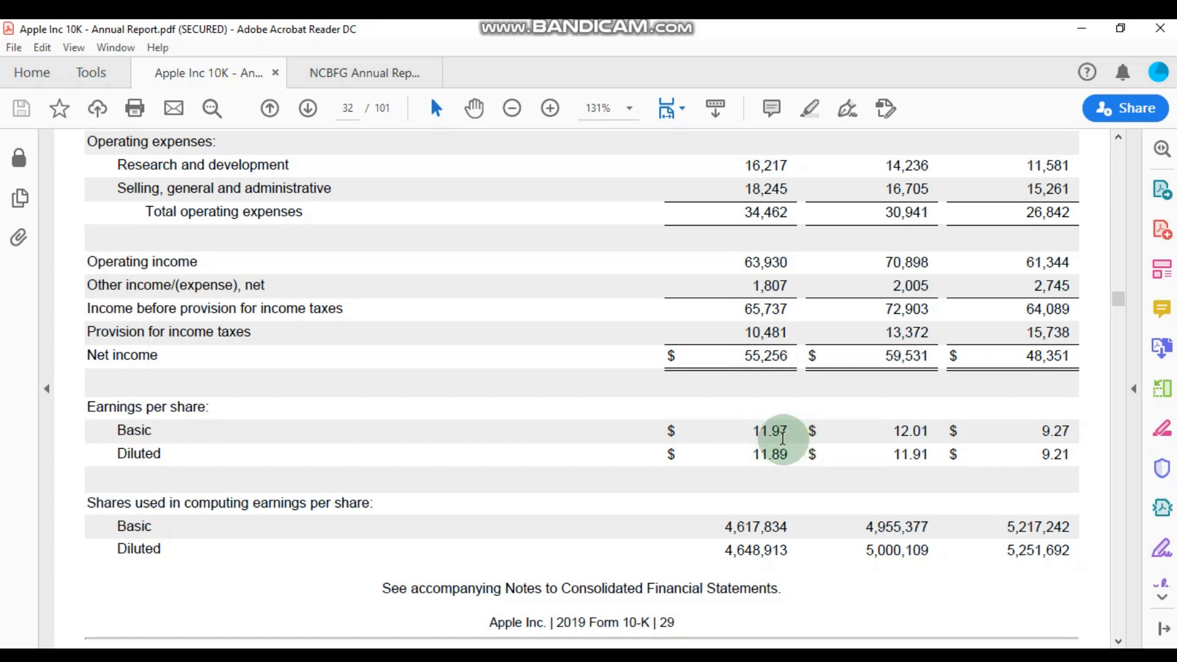
mouse_move(815, 441)
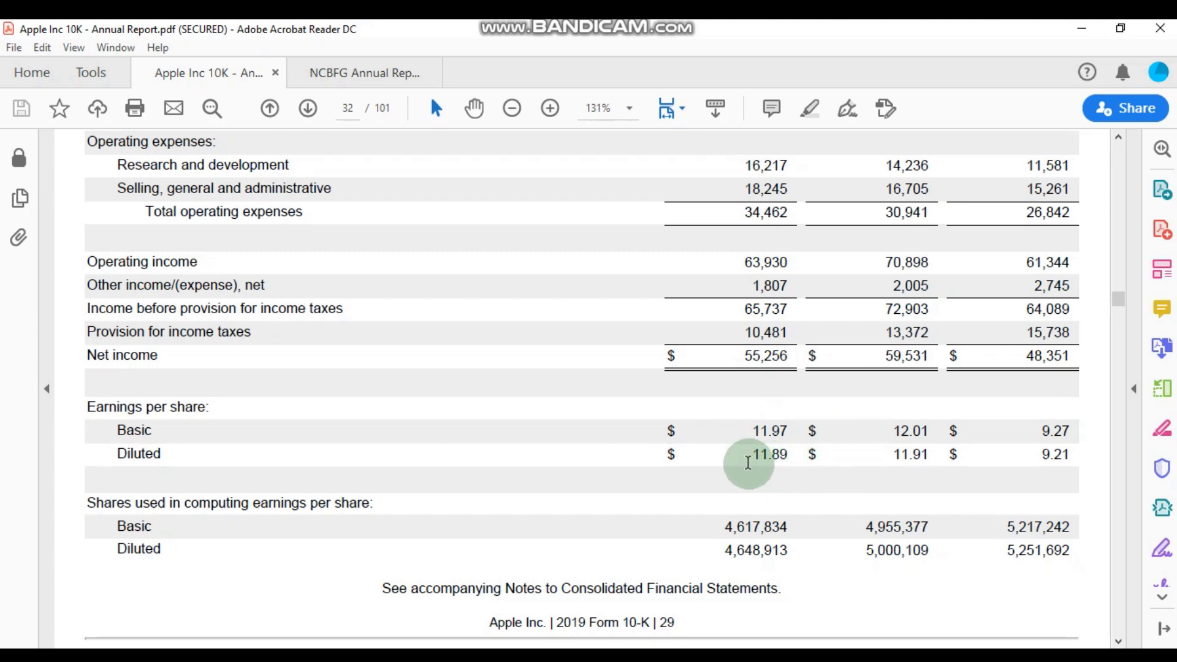
mouse_move(788, 458)
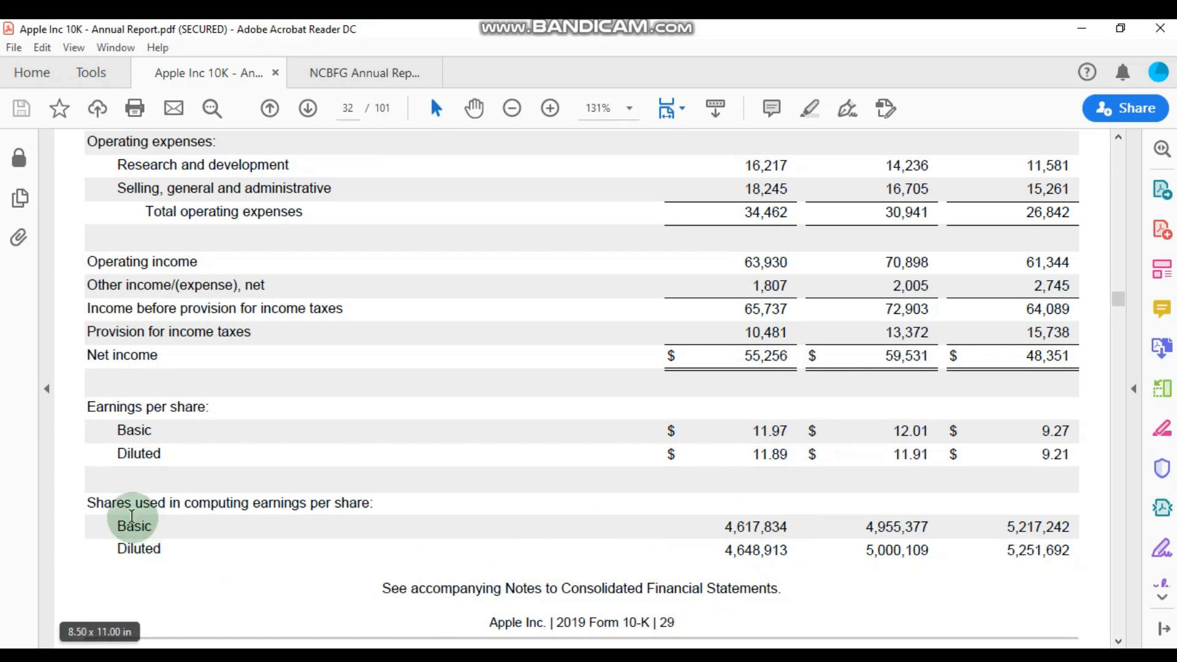
mouse_move(388, 511)
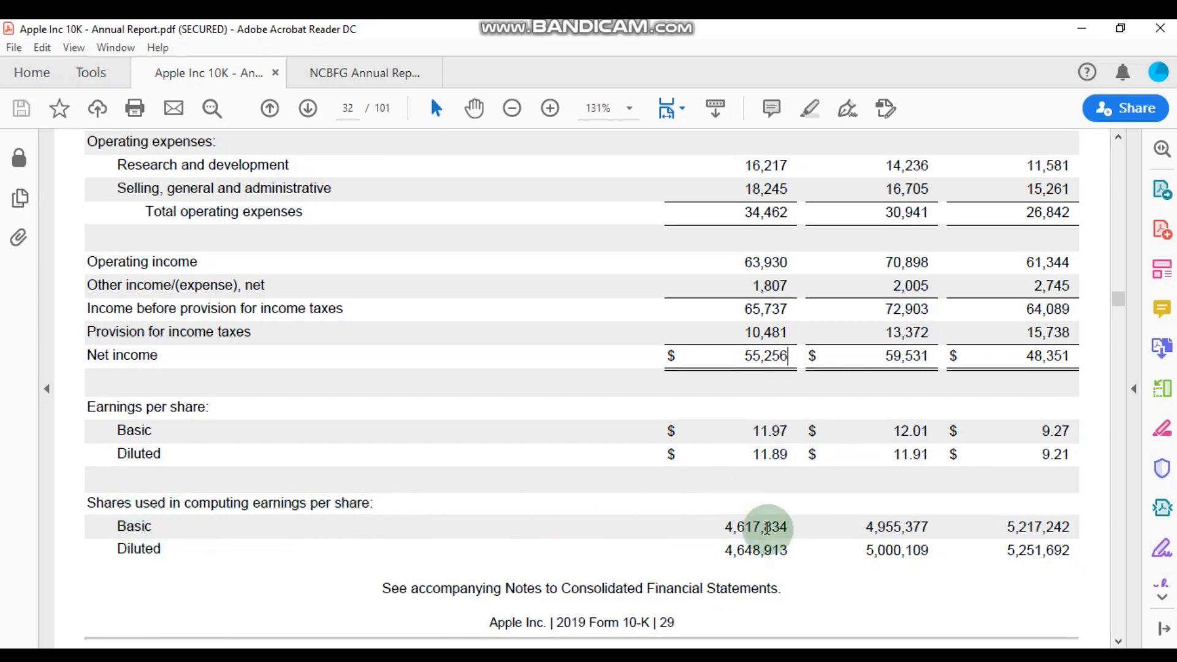
mouse_move(750, 539)
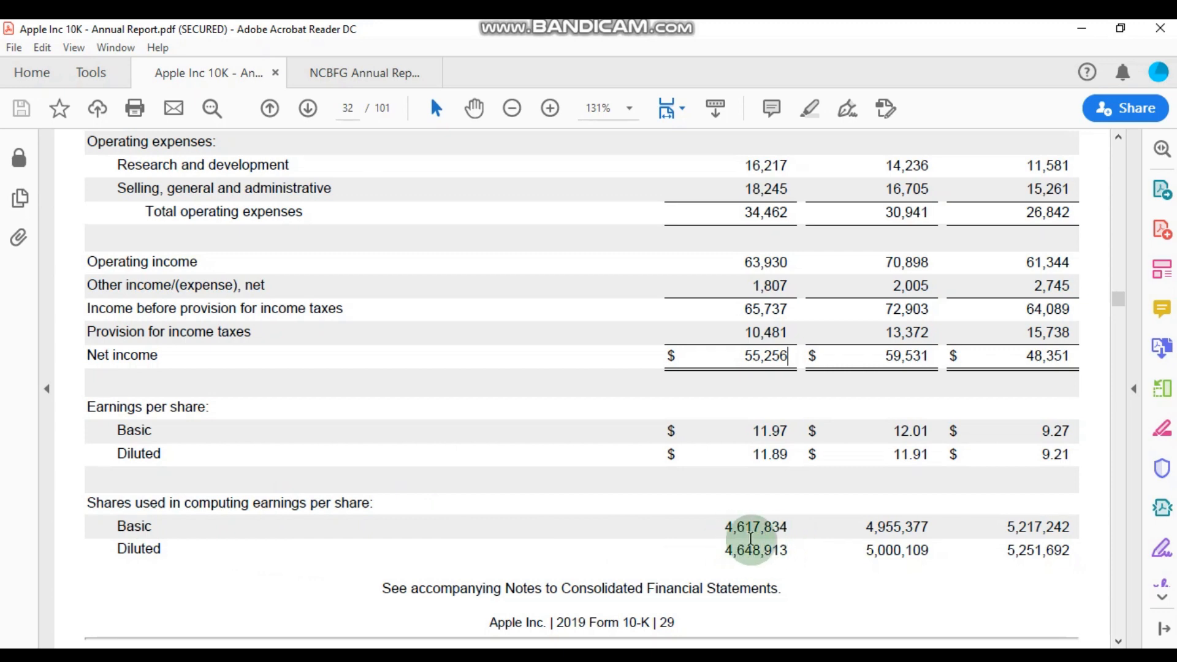
mouse_move(750, 537)
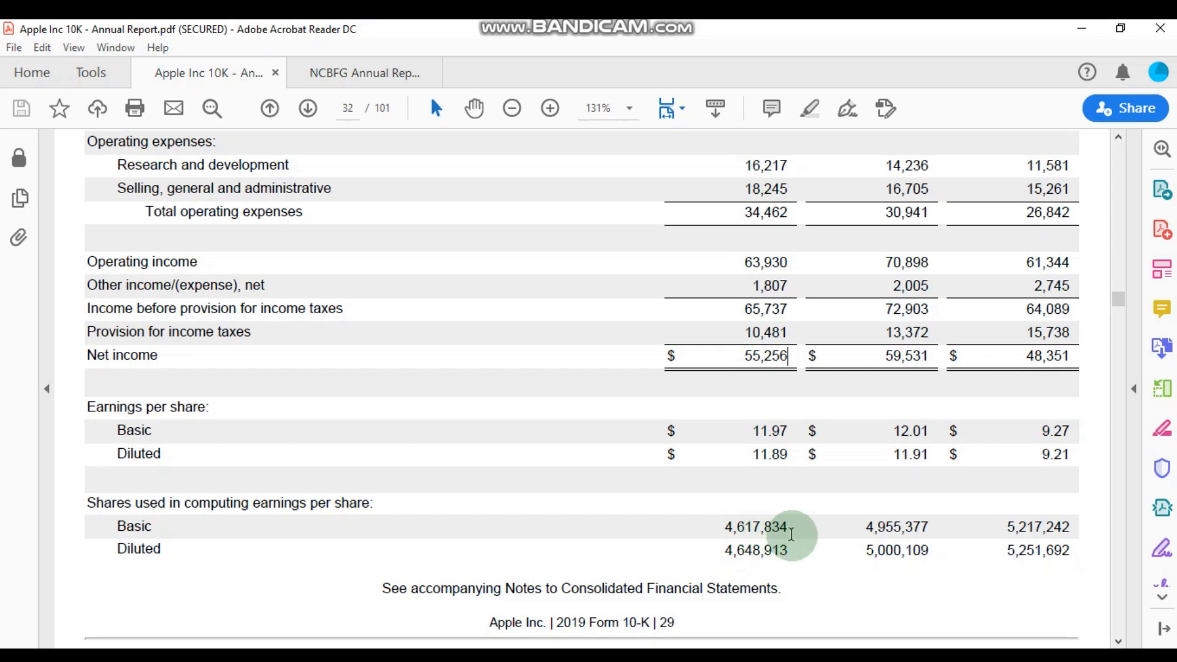
mouse_move(758, 534)
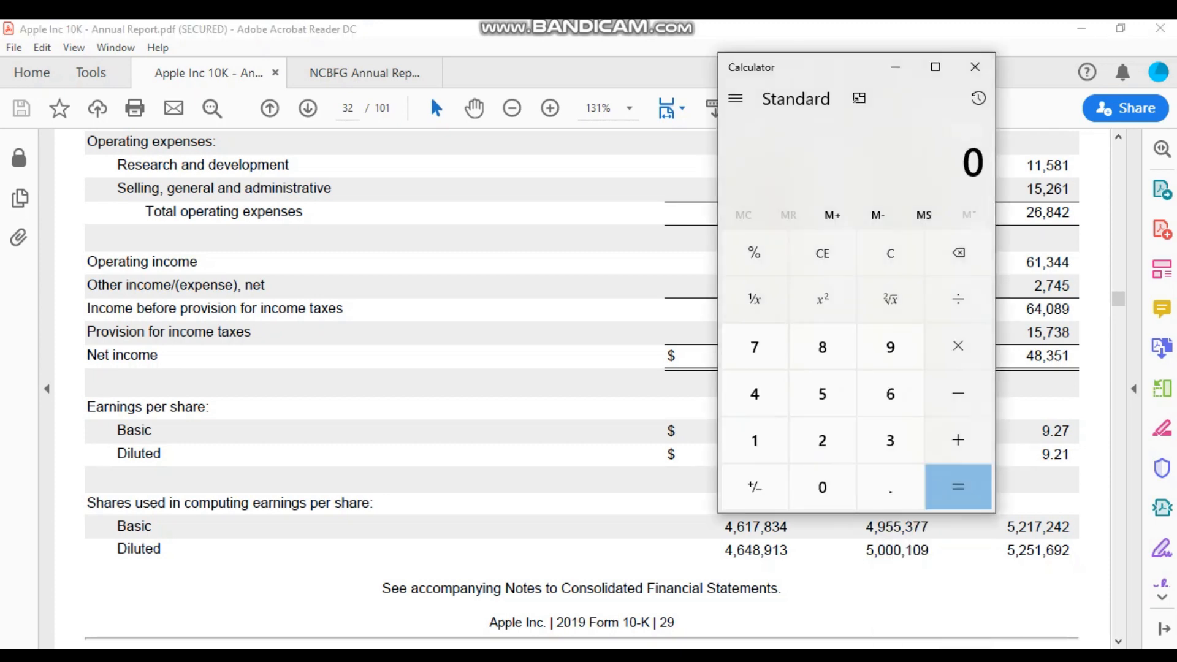
Step: Compute 55,256,000,000 ÷ 4,617,834,000 in Calculator, getting basic EPS of 11.9657
left_click_drag(856, 67, 201, 118)
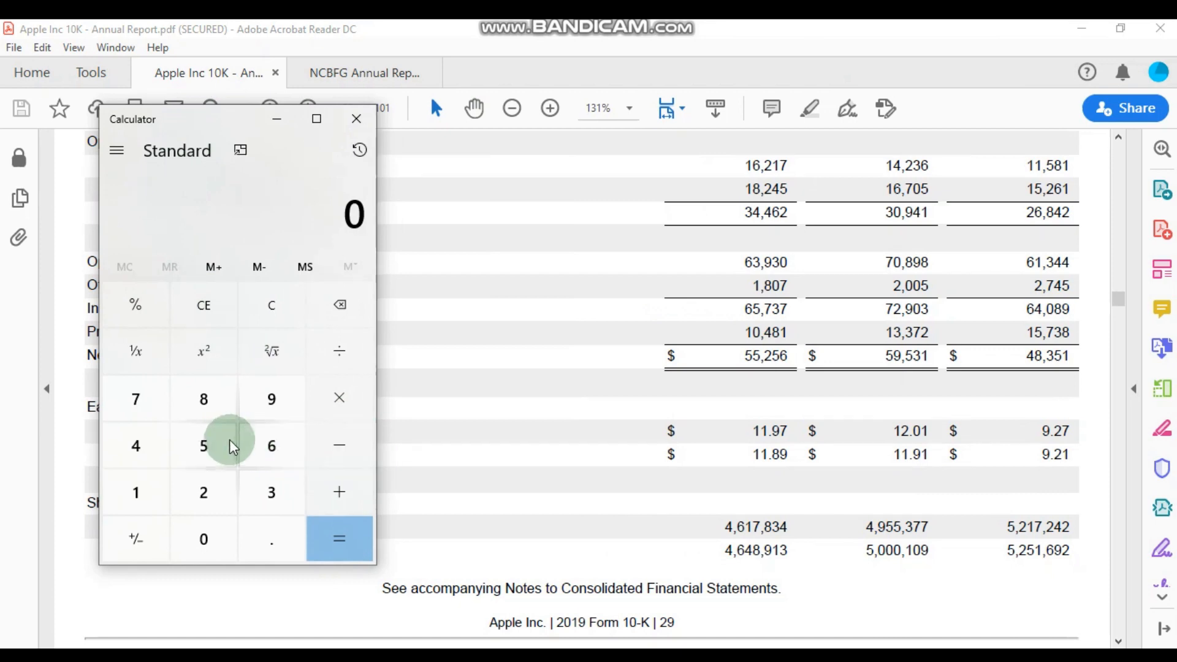
left_click(203, 445)
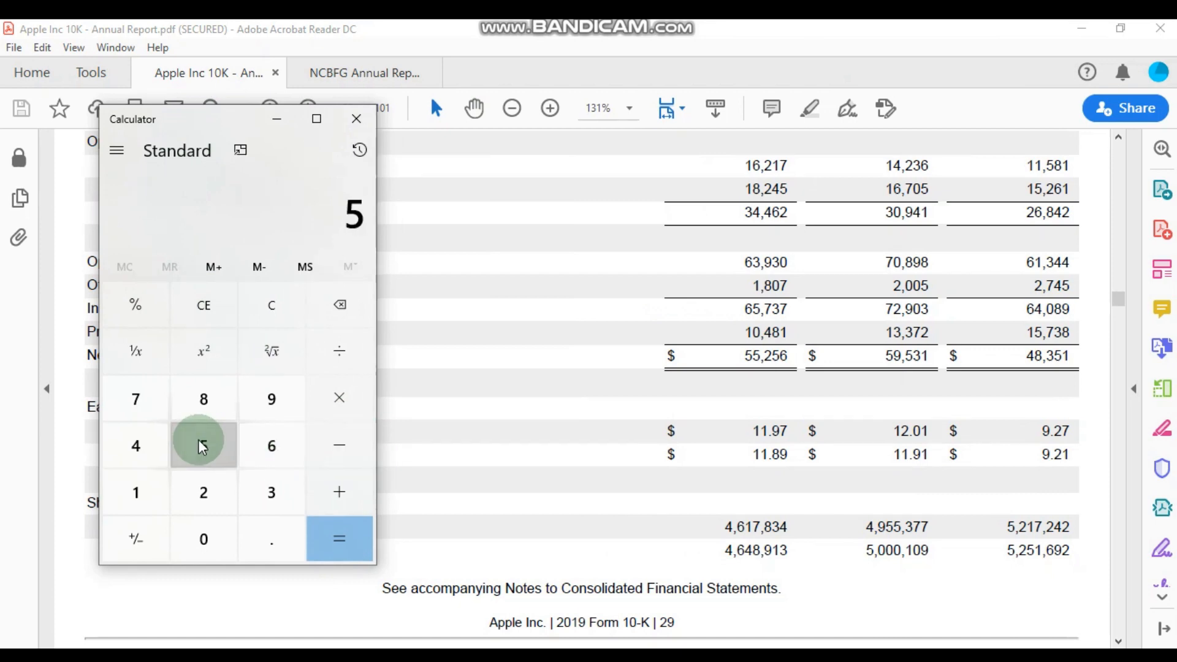
left_click(203, 445)
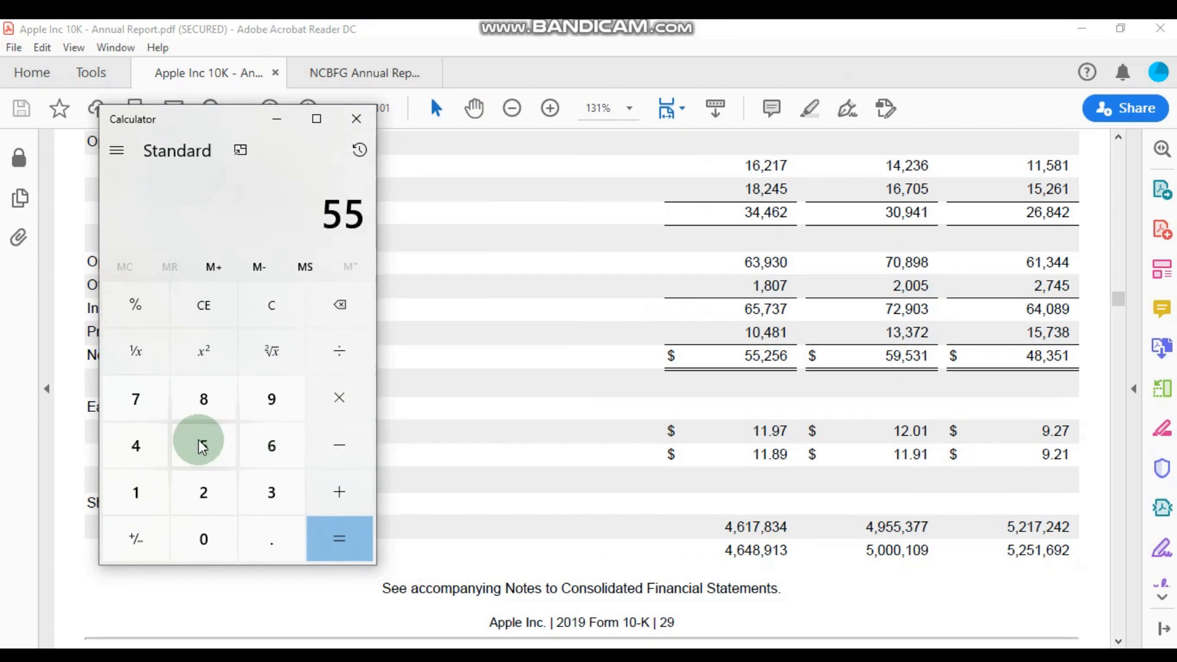
left_click(204, 445)
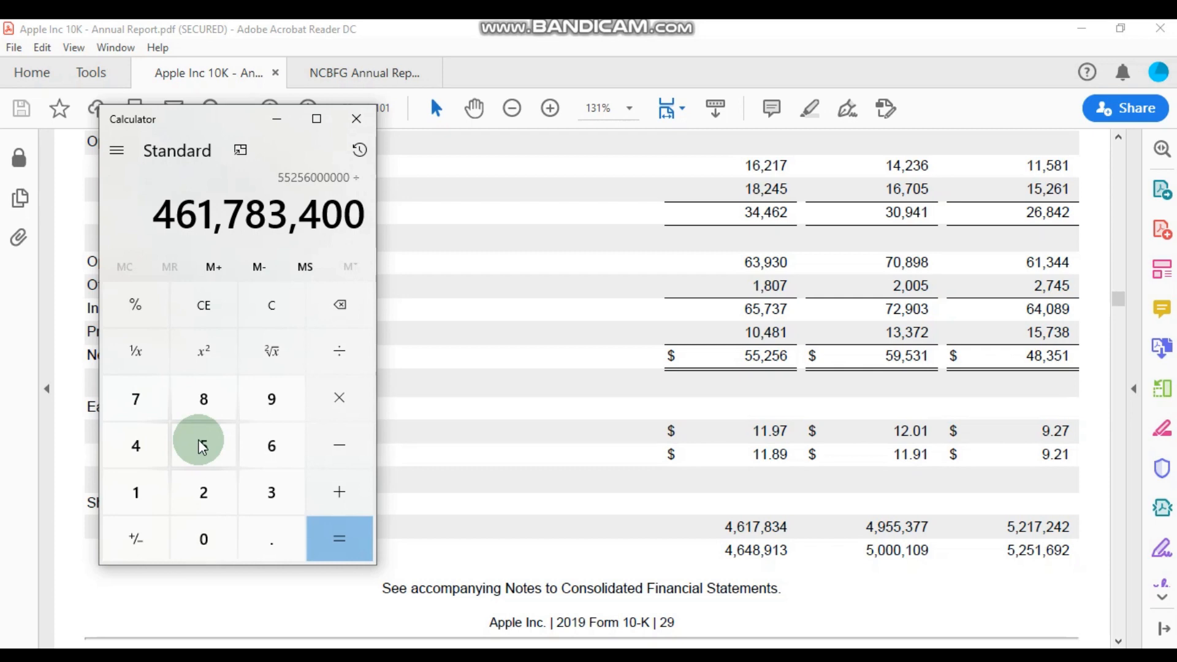
left_click(338, 539)
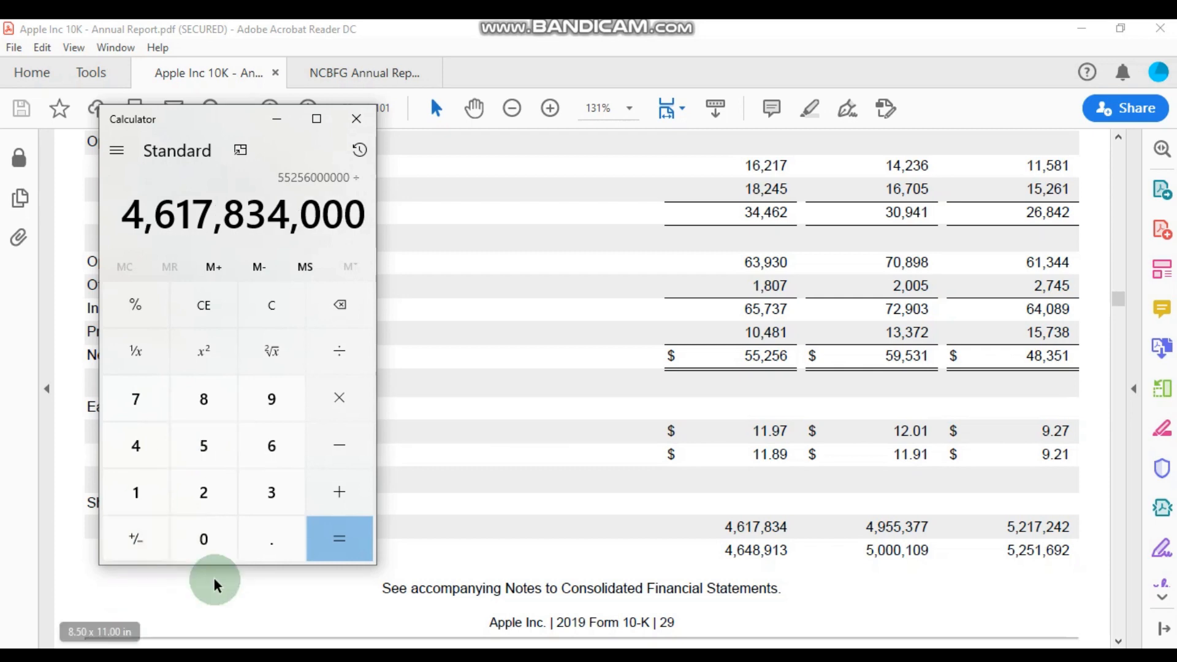
left_click(338, 538)
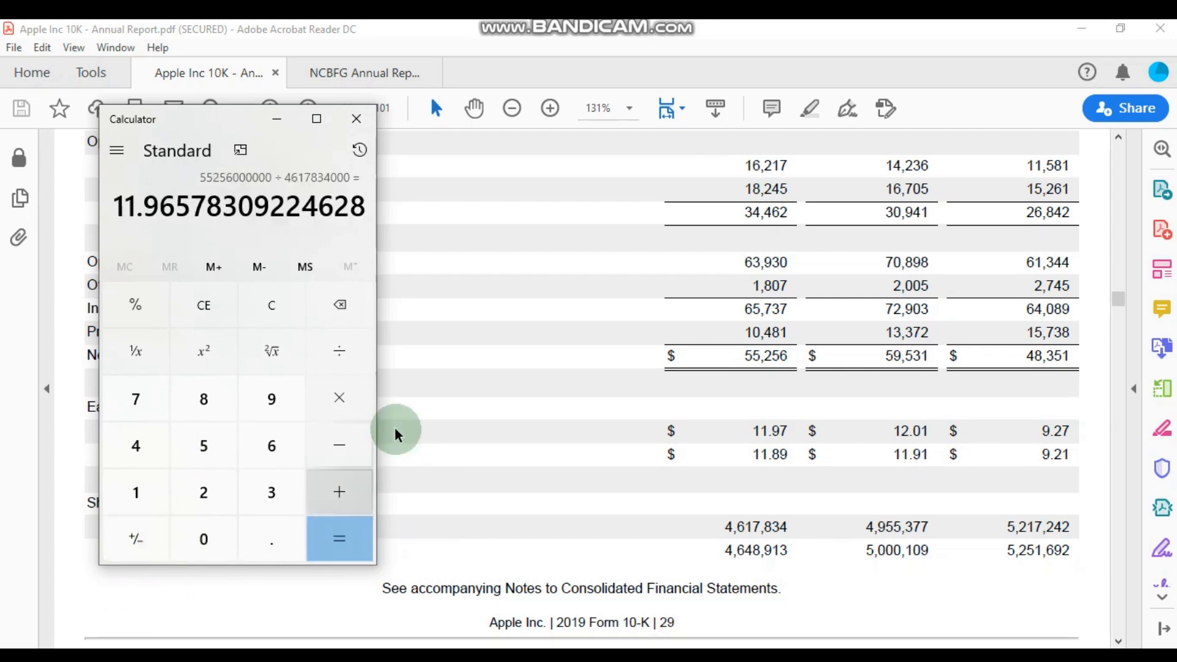
mouse_move(132, 187)
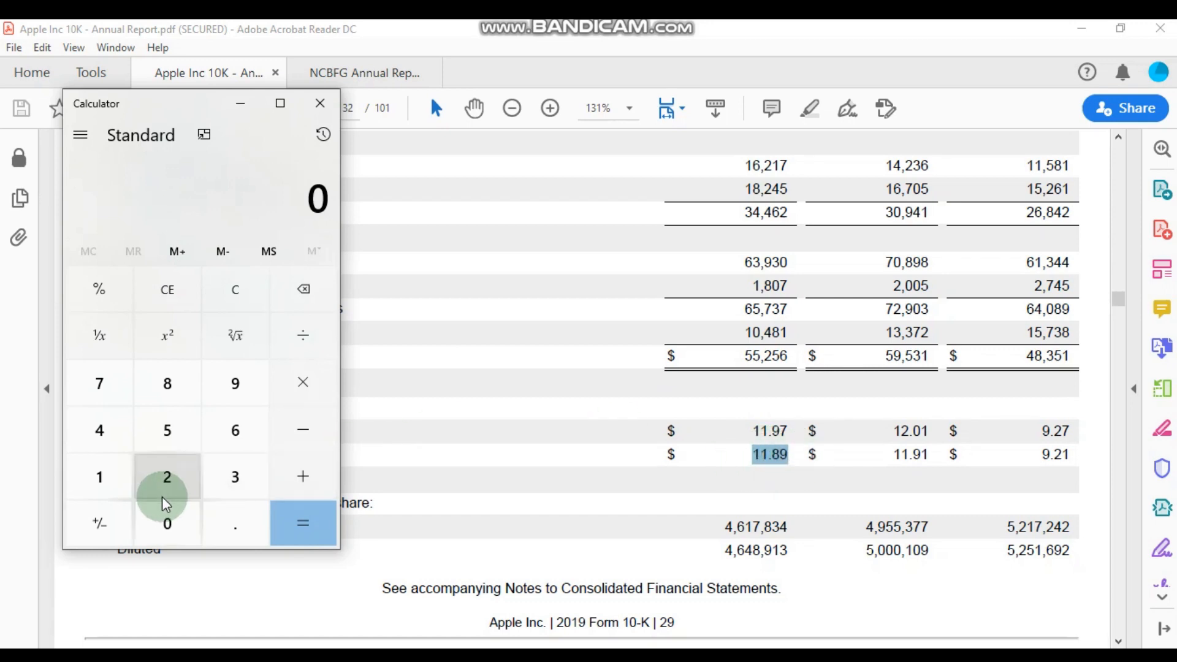
mouse_move(576, 478)
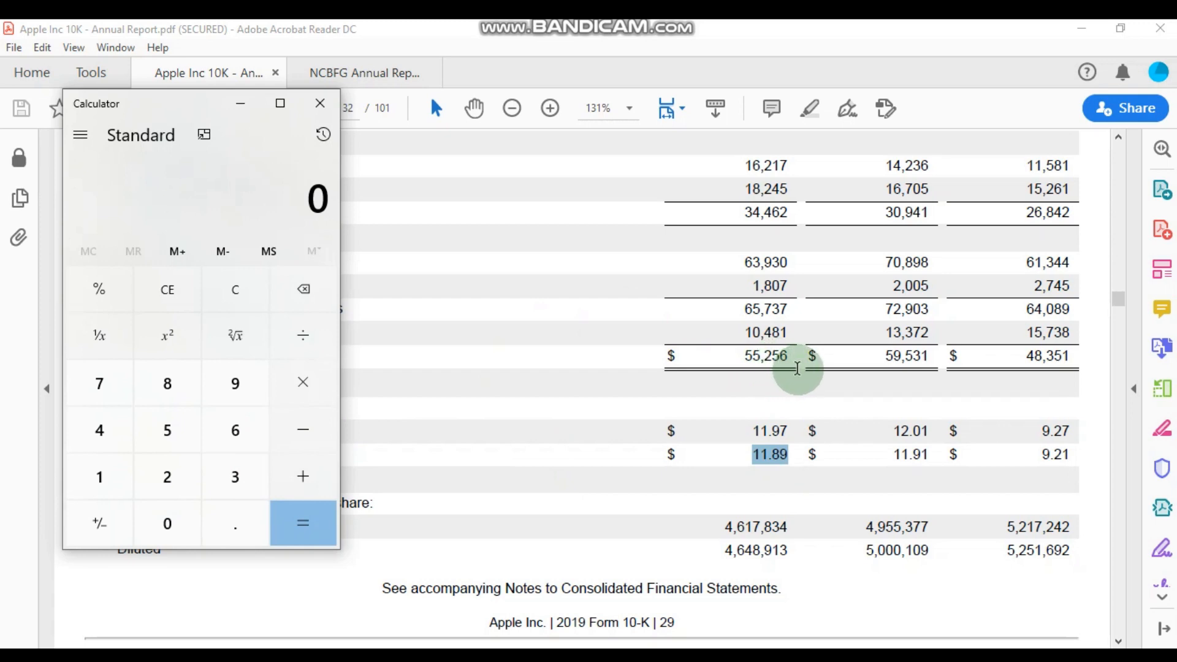
mouse_move(743, 589)
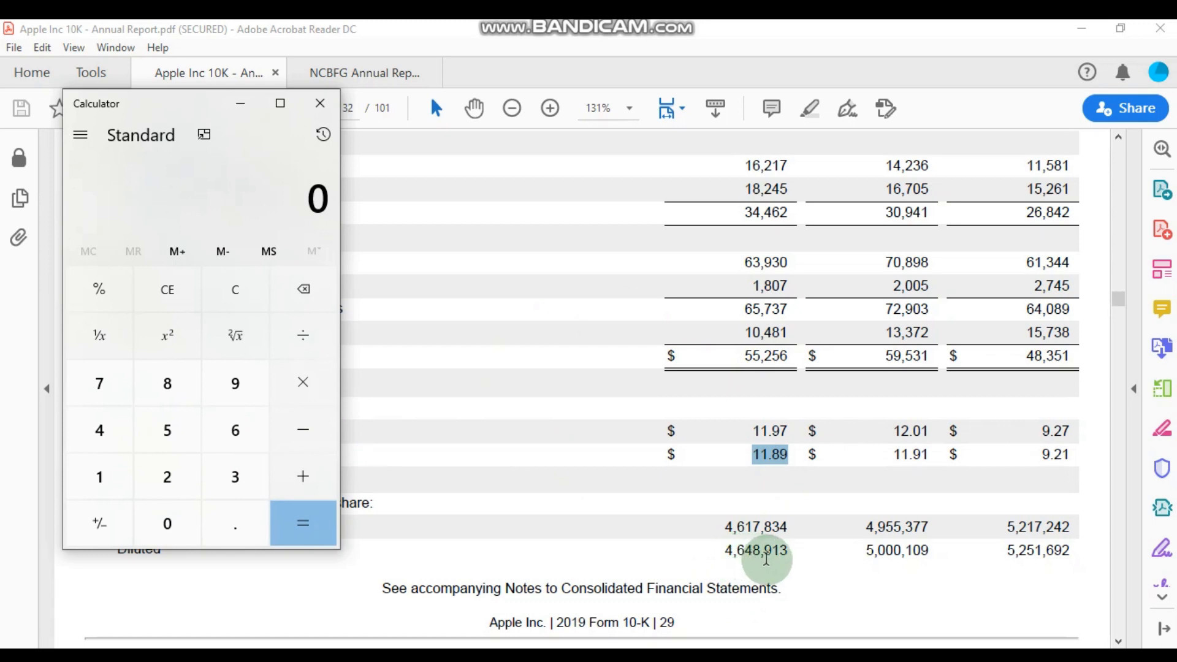
mouse_move(589, 549)
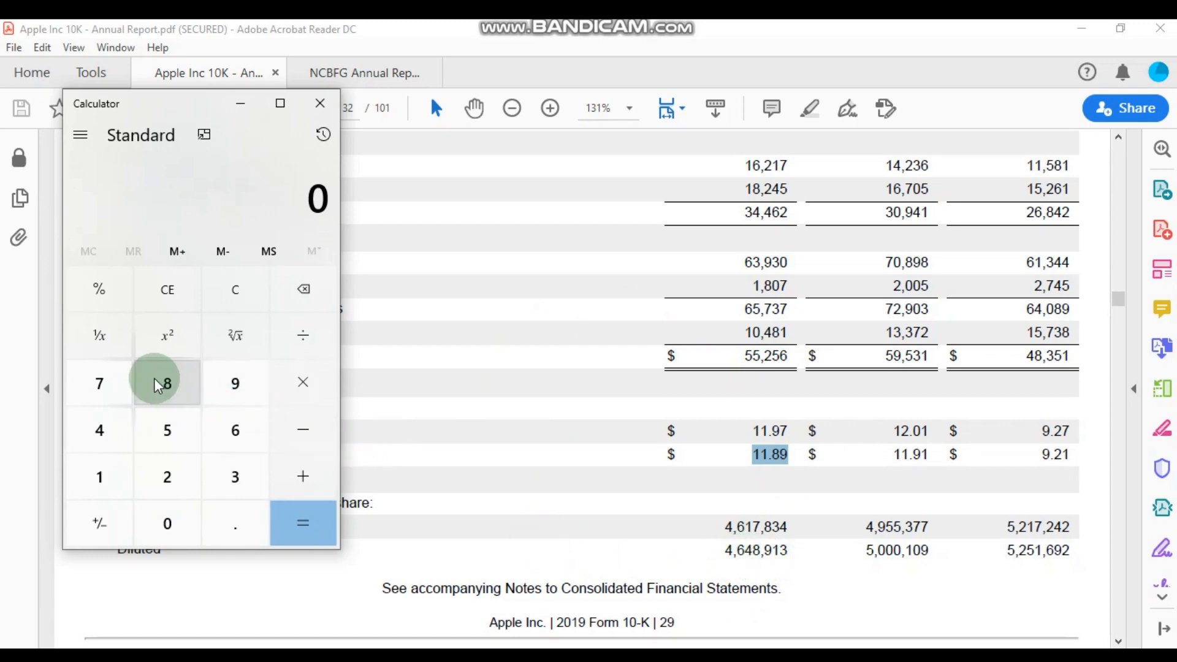
mouse_move(302, 382)
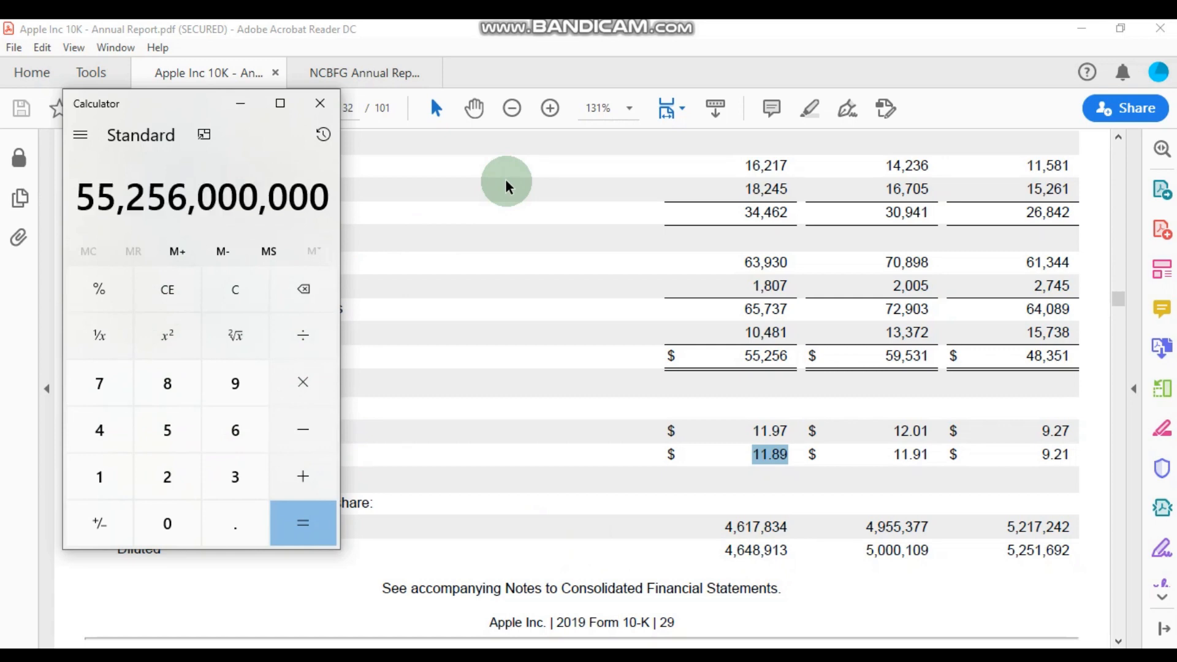
Step: Compute 55,256,000,000 ÷ 4,648,913,000 in Calculator, getting diluted EPS of 11.8858
left_click(303, 335)
type("464,891")
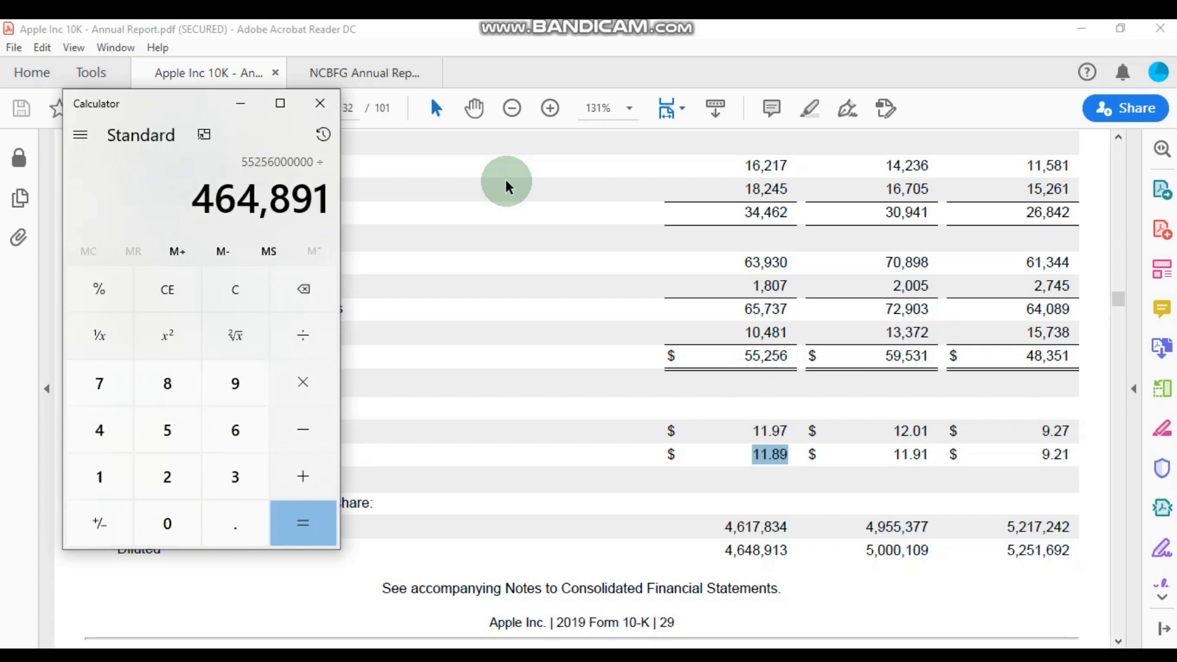
left_click(302, 523)
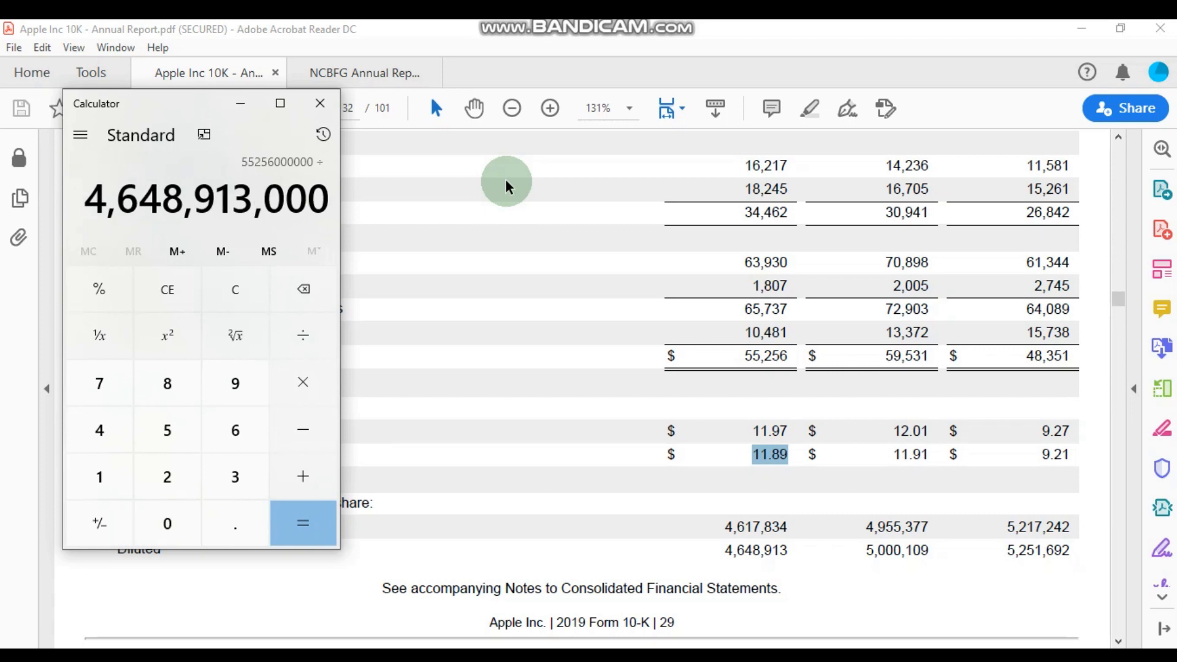
left_click(302, 523)
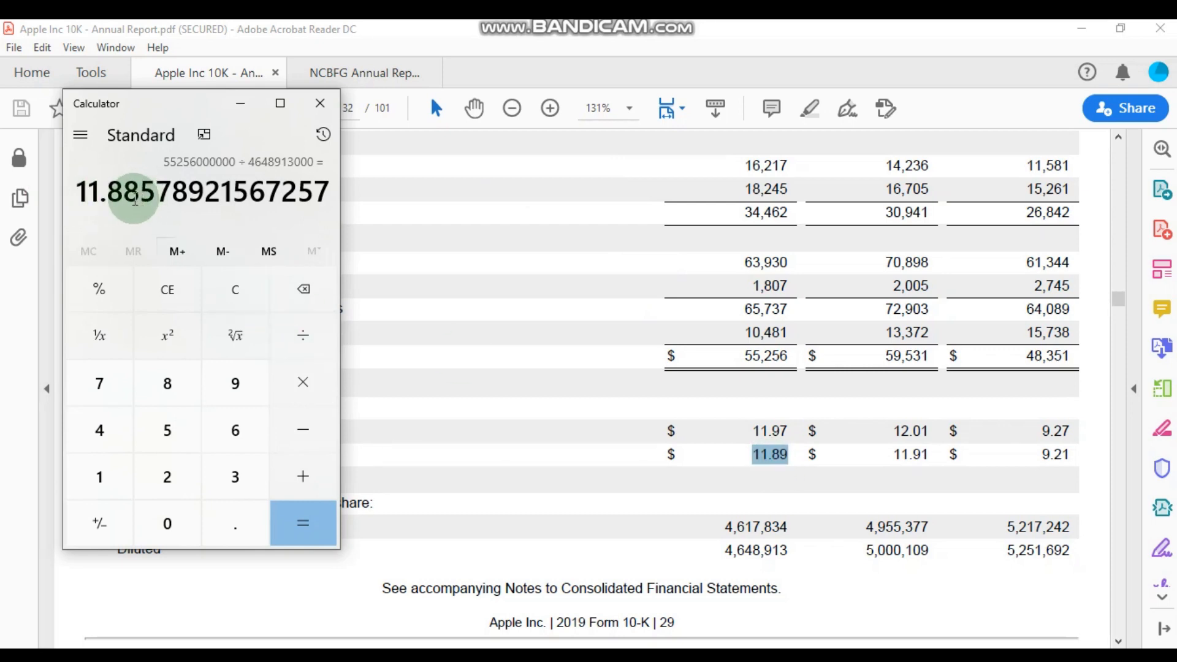
left_click(320, 103)
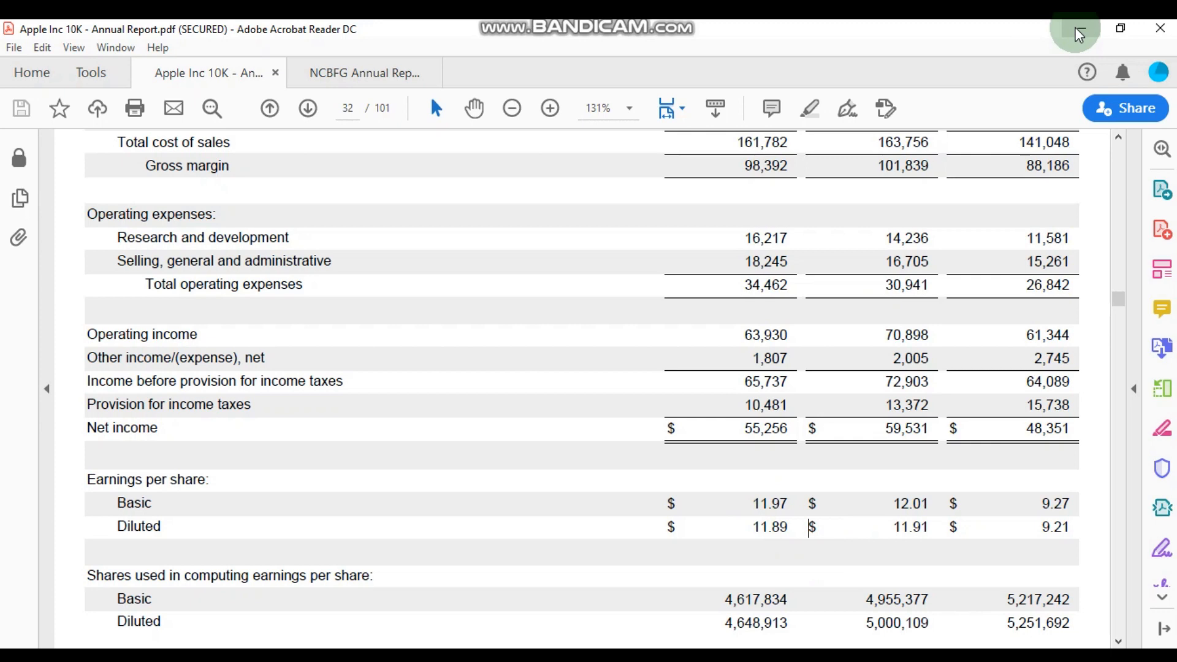
mouse_move(1074, 29)
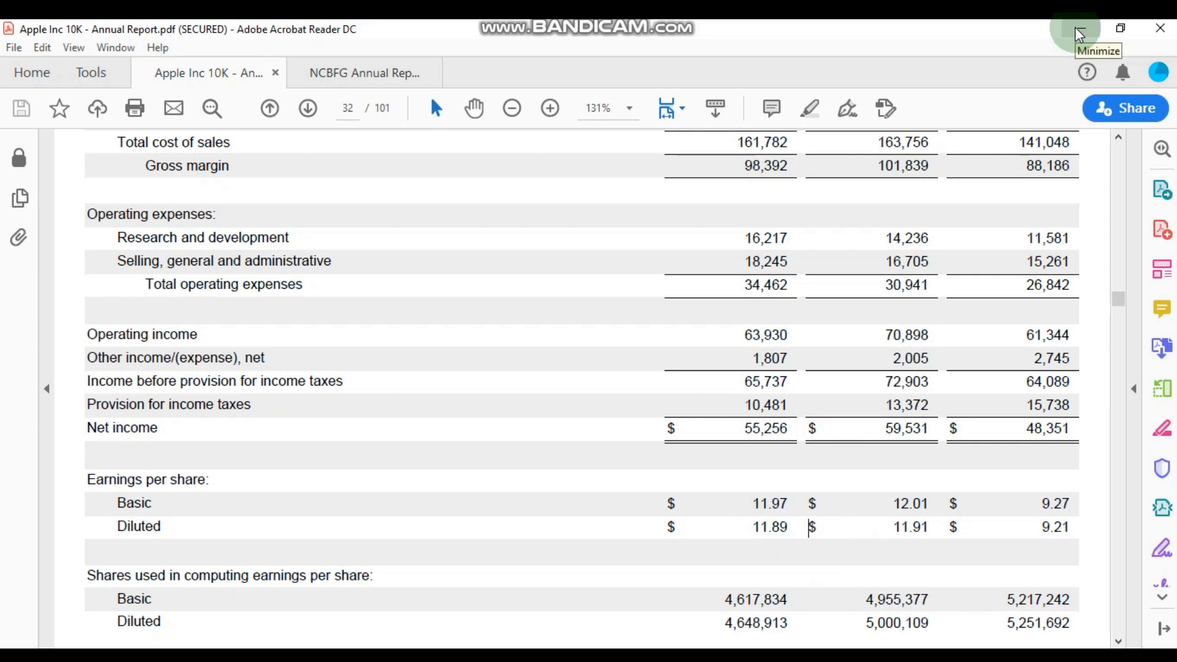
mouse_move(870, 372)
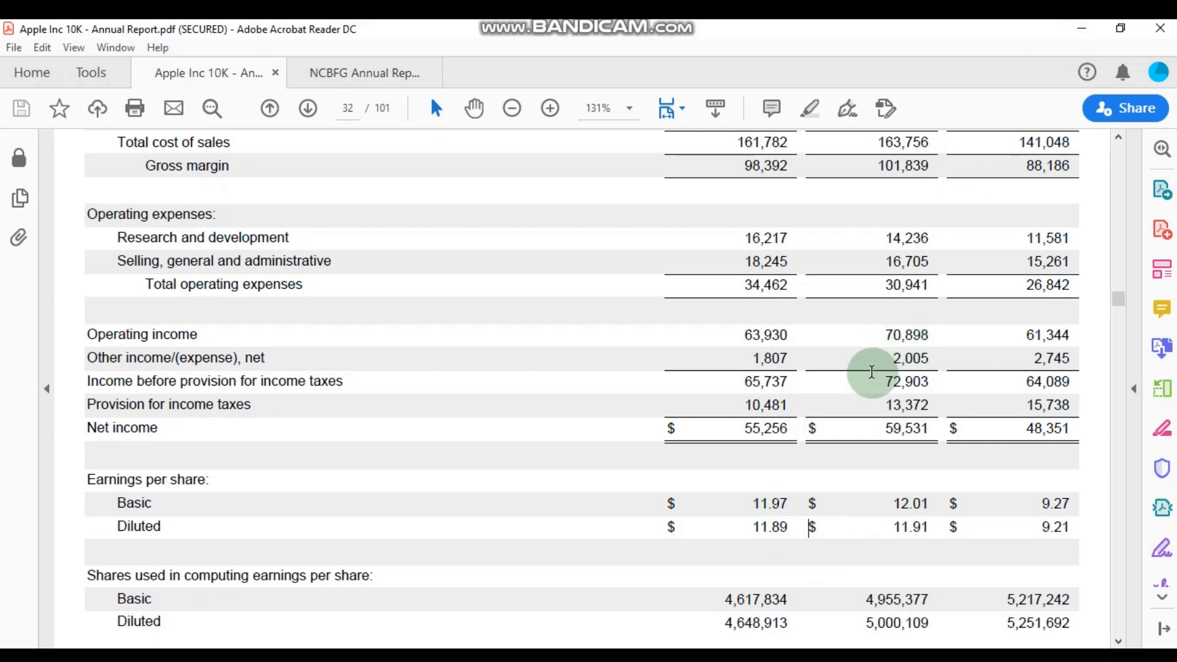
mouse_move(766, 485)
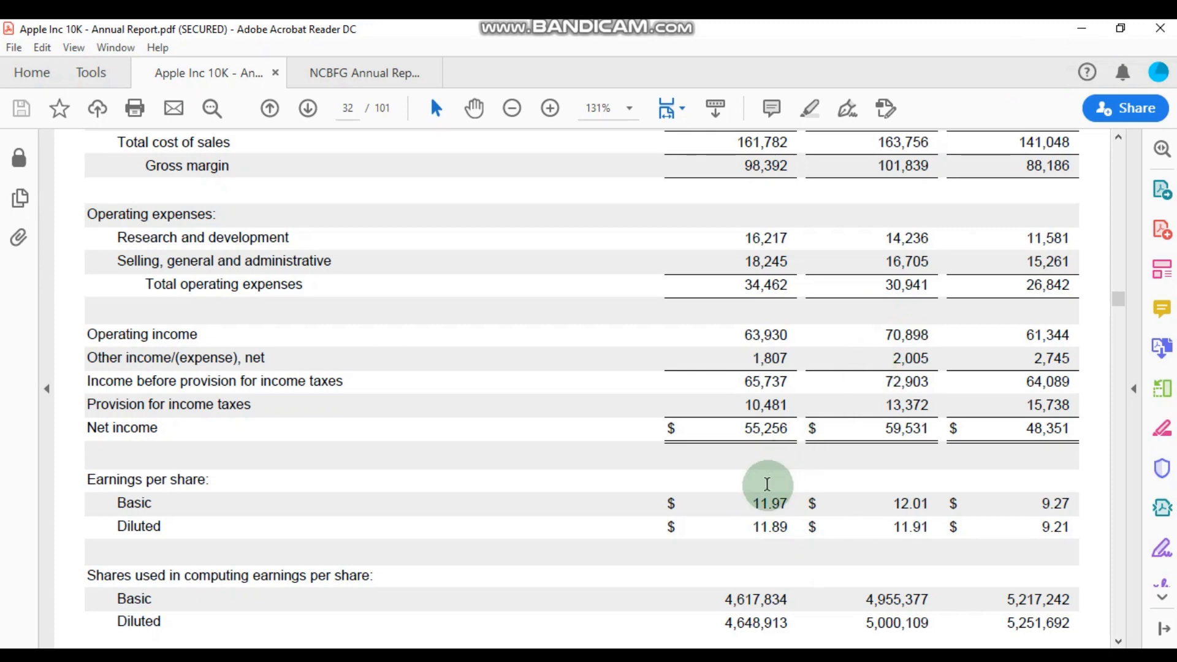
mouse_move(783, 454)
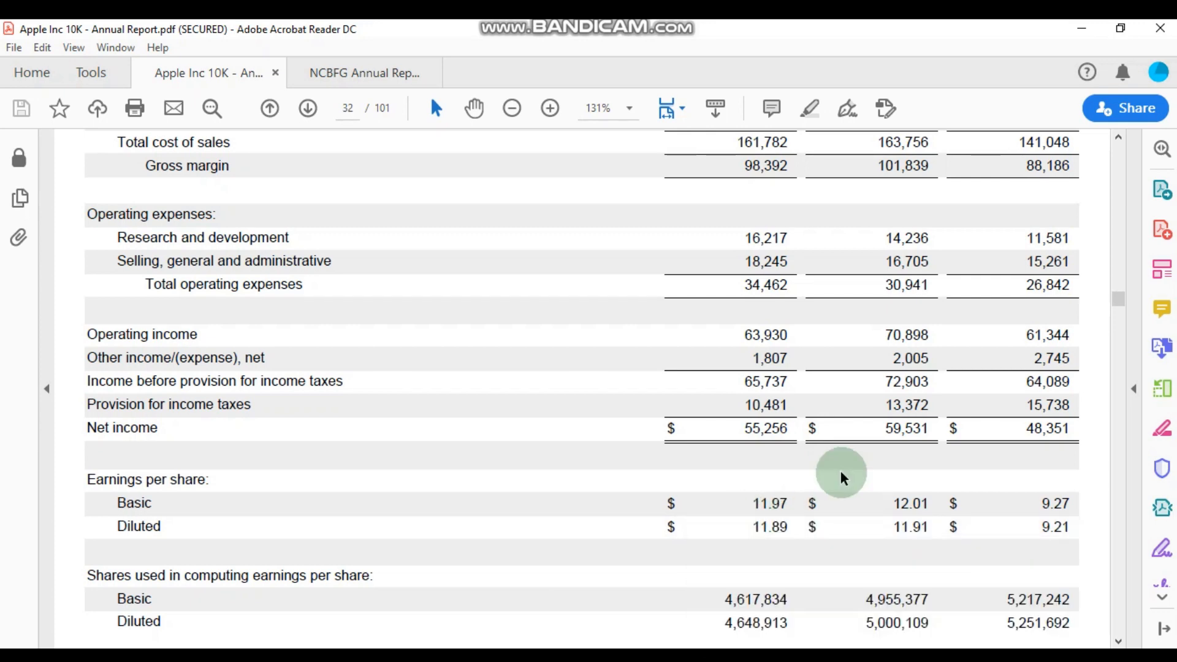
Step: Minimize Calculator to reveal Apple's full 2019 income statement in Acrobat Reader
left_click(766, 428)
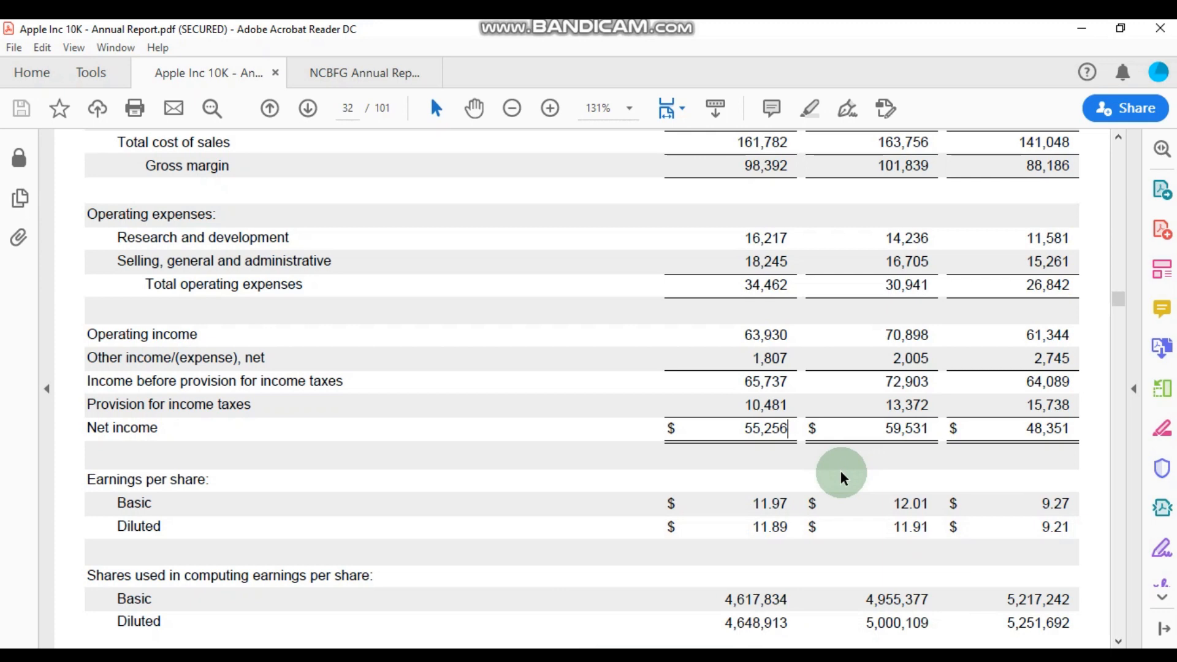
mouse_move(841, 484)
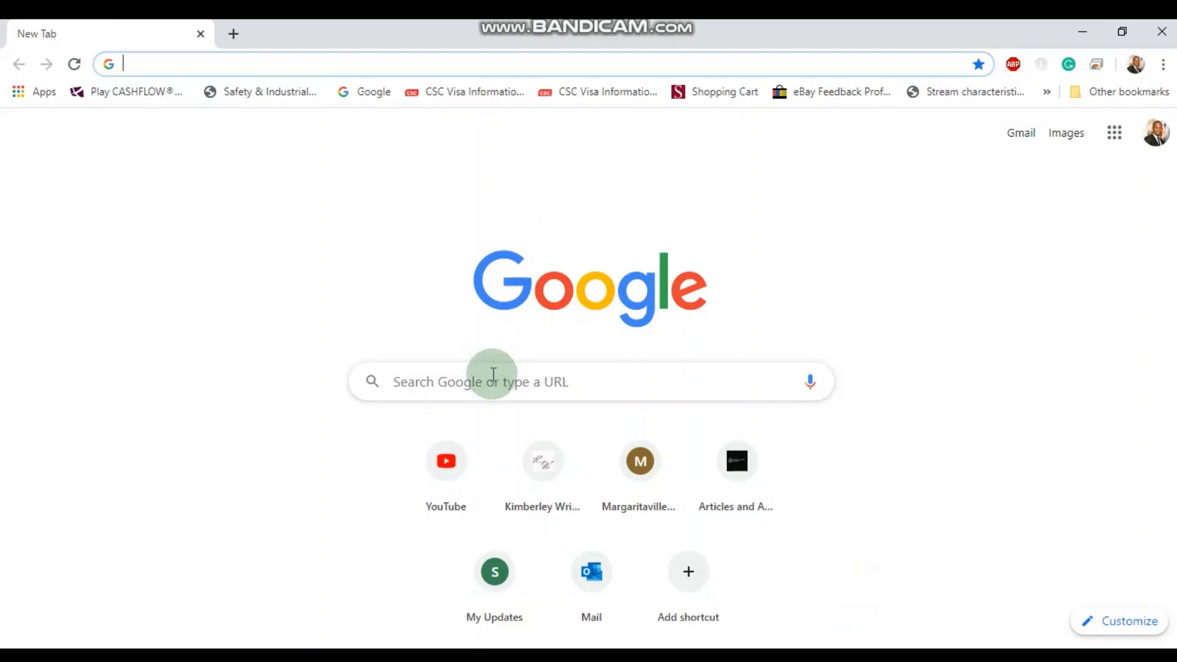
Step: Search Google for Apple's ticker AAPL to see its 313.14 USD share price
left_click(481, 382)
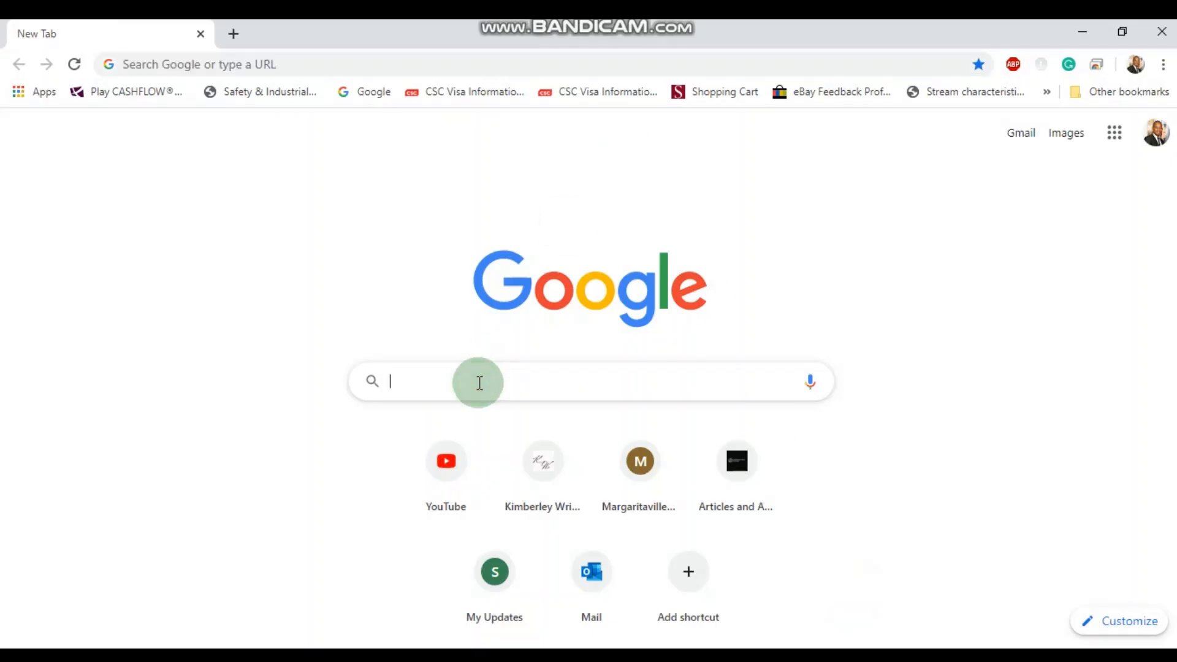
type("AAP")
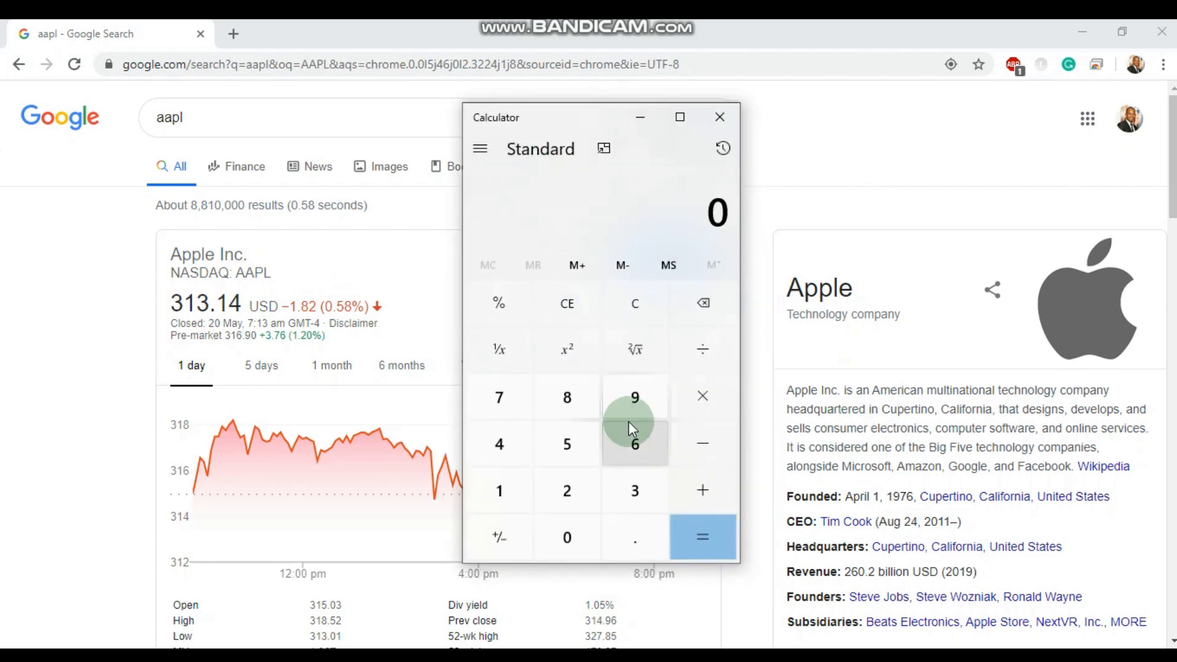
Step: Compute 313.14 ÷ 11.97 in Calculator, giving a P/E ratio of 26.1604
left_click(634, 489)
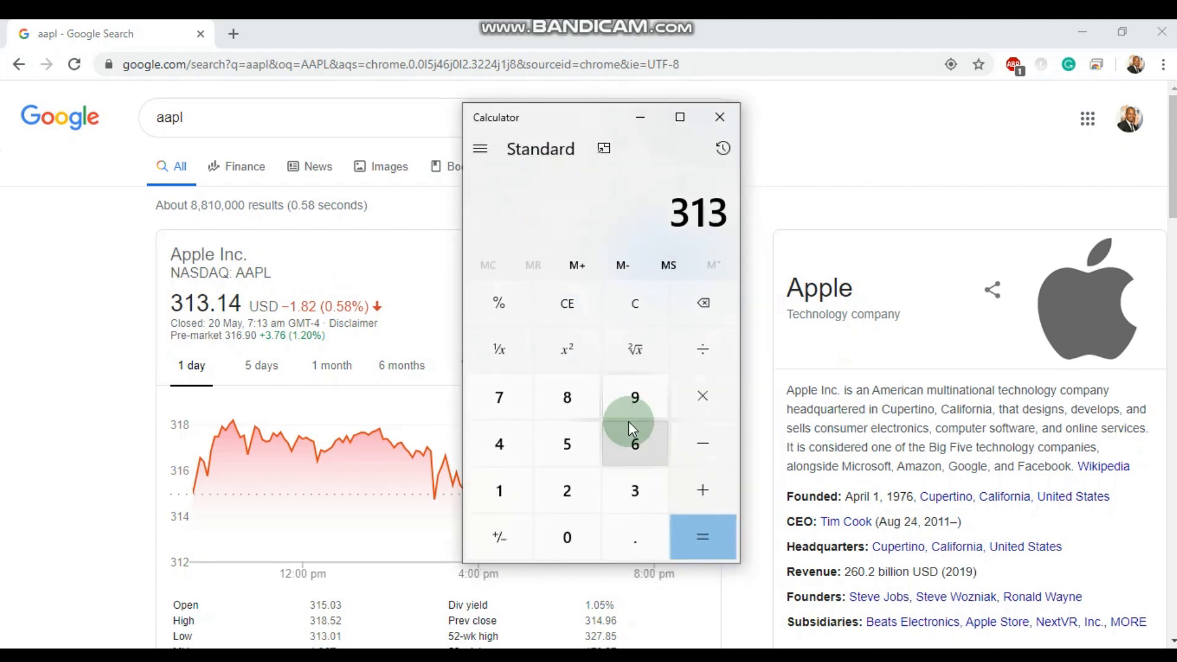
left_click(635, 538)
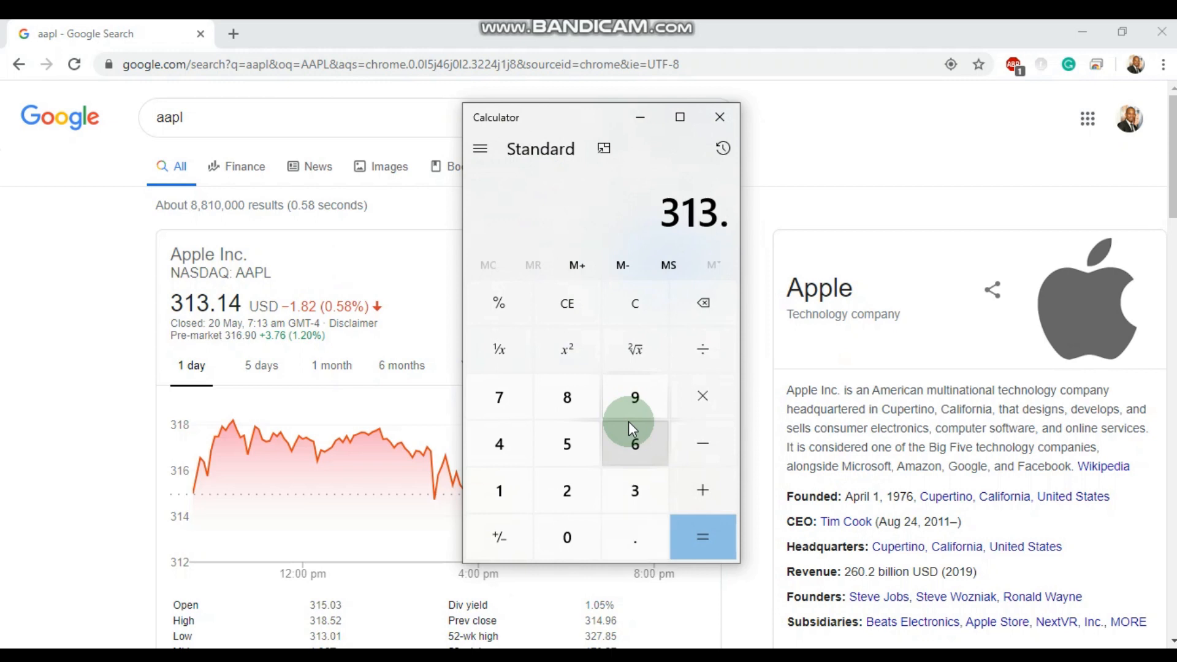
left_click(702, 348)
type("11.97")
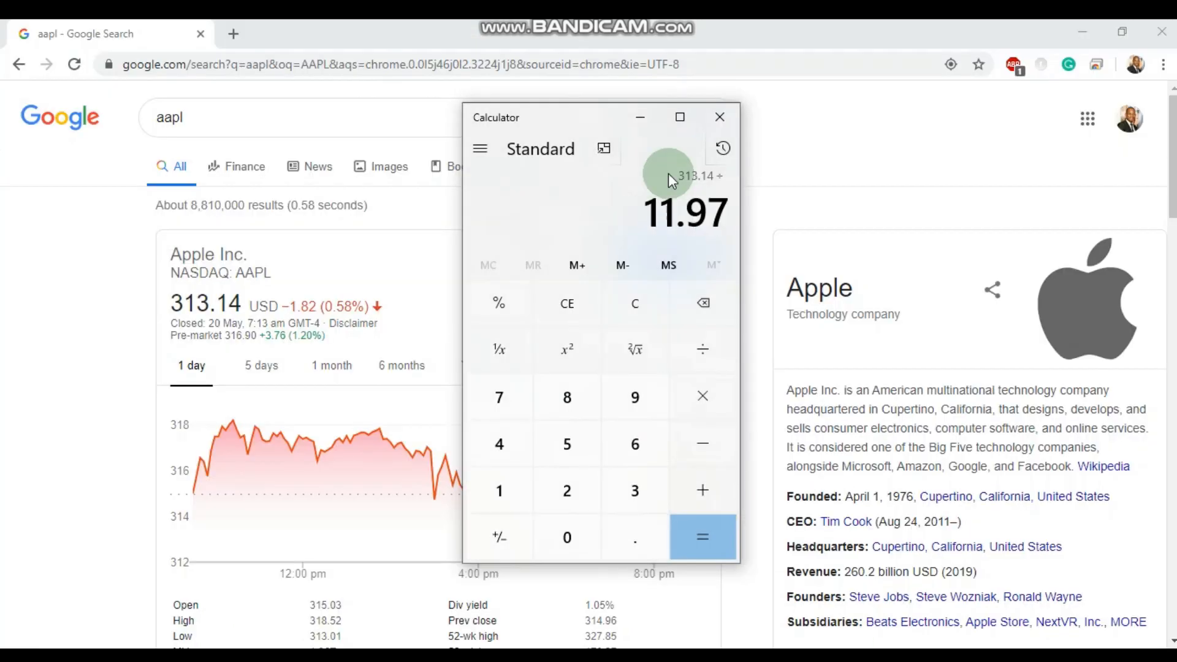
left_click(702, 536)
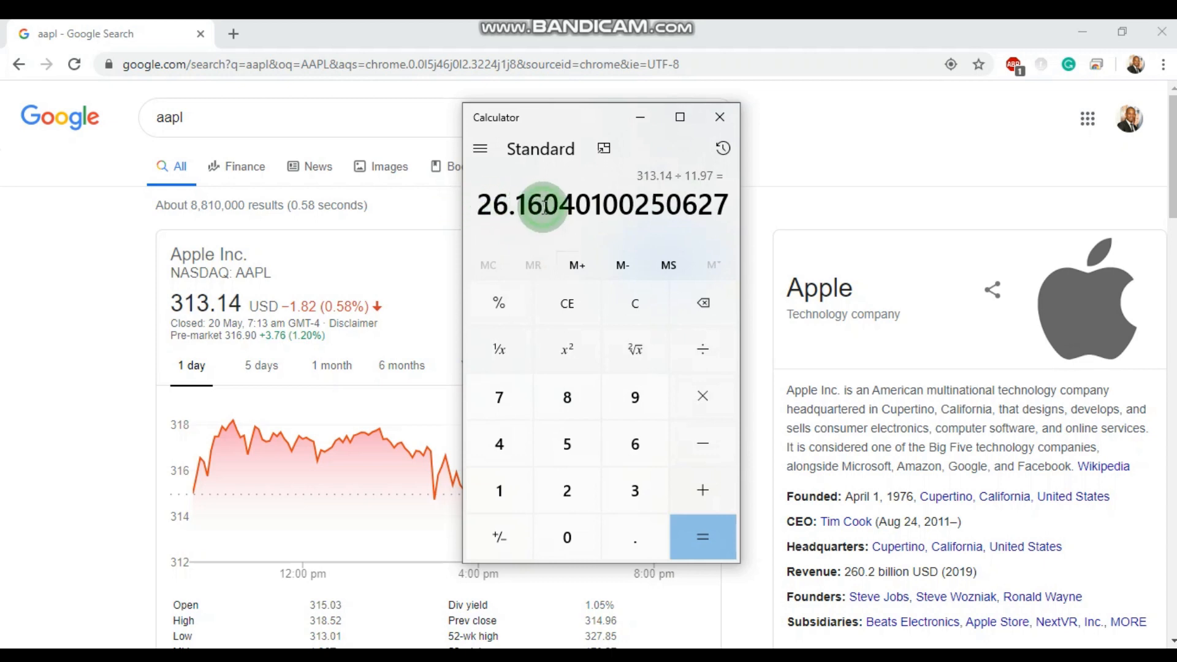
mouse_move(719, 117)
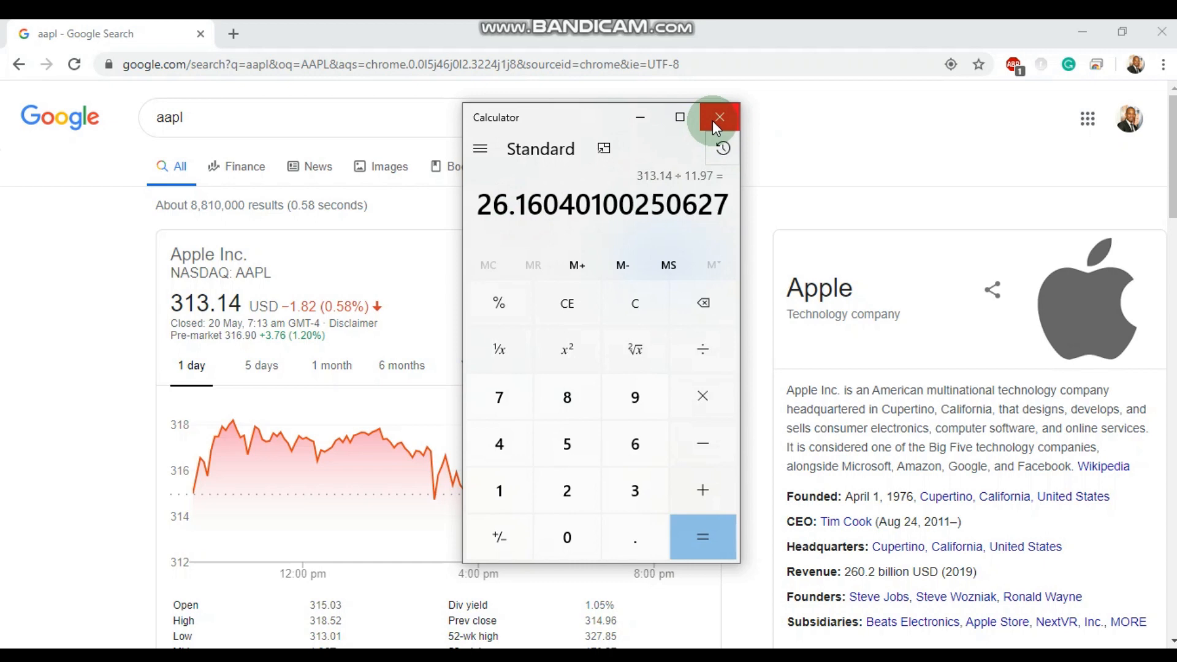
mouse_move(638, 118)
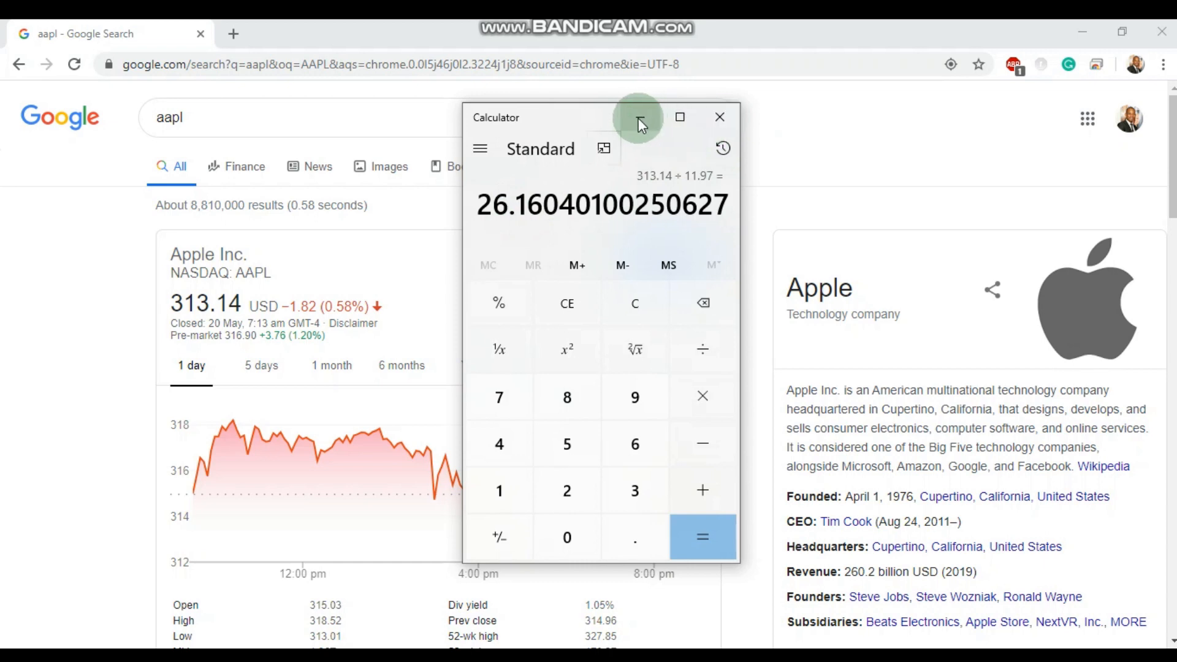
mouse_move(638, 117)
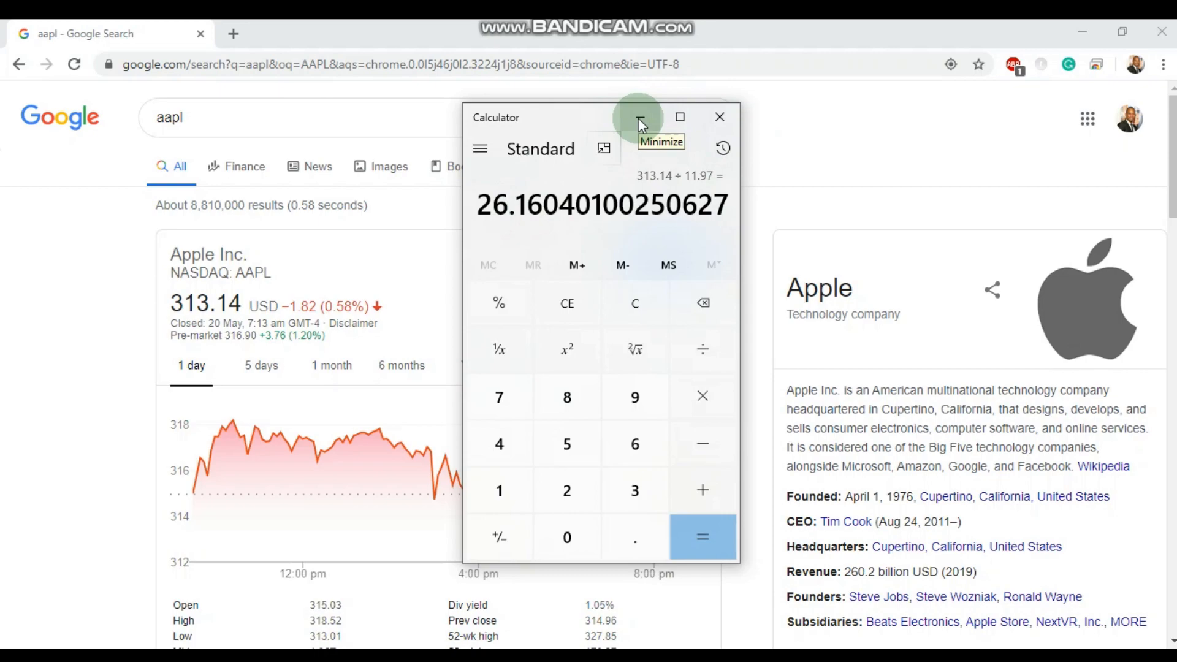